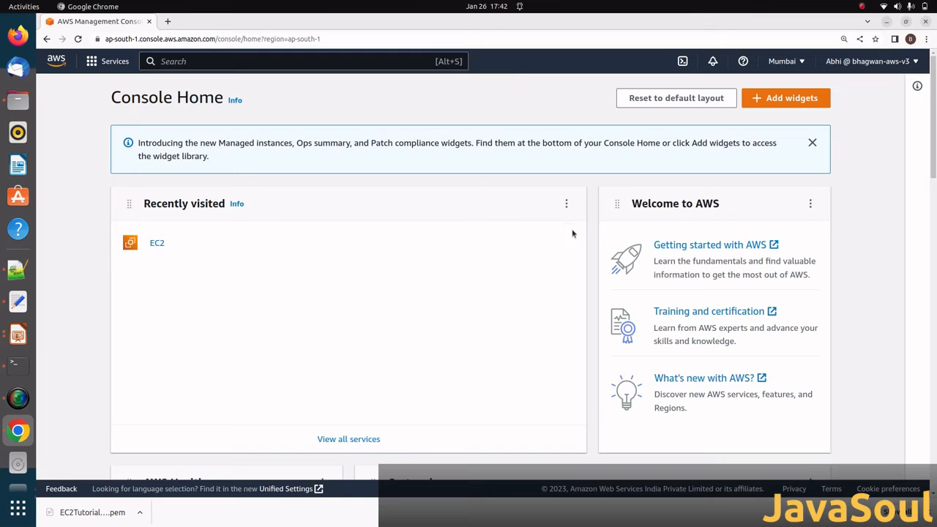
mouse_move(277, 264)
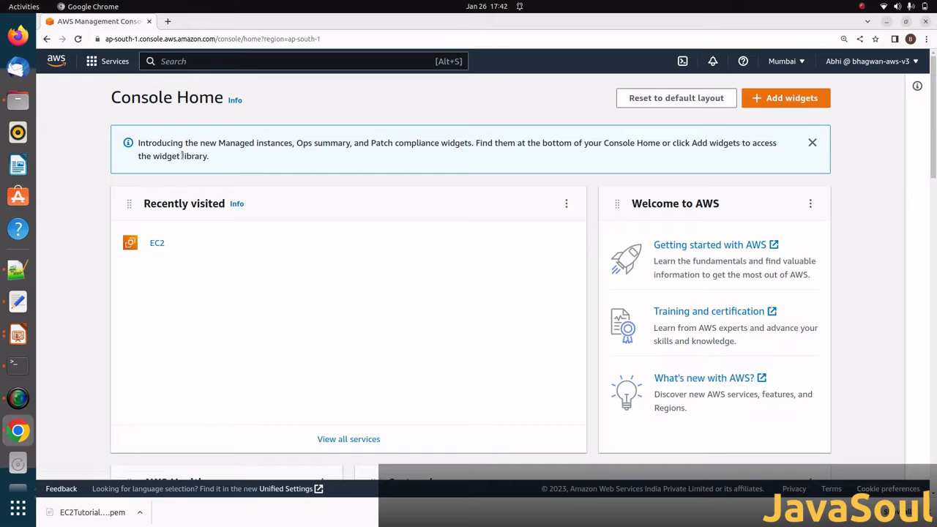
mouse_move(174, 252)
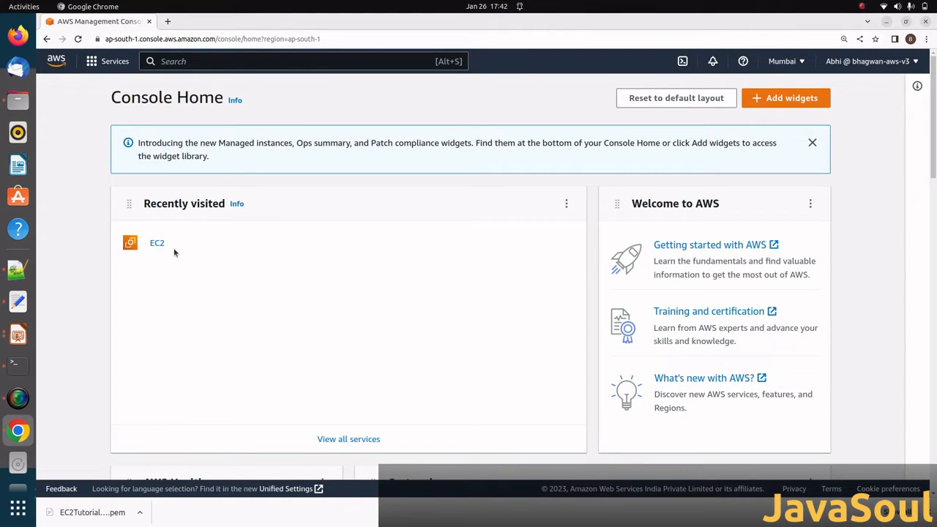
mouse_move(172, 204)
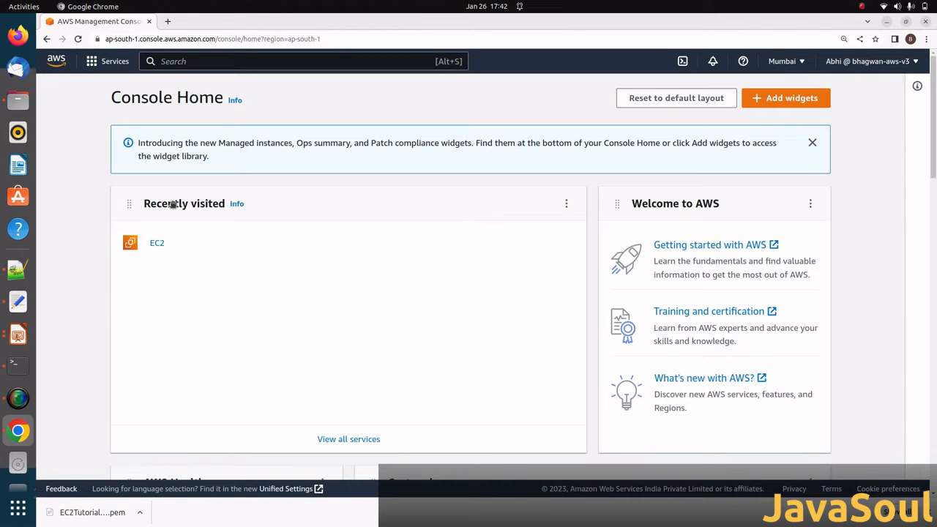
mouse_move(213, 127)
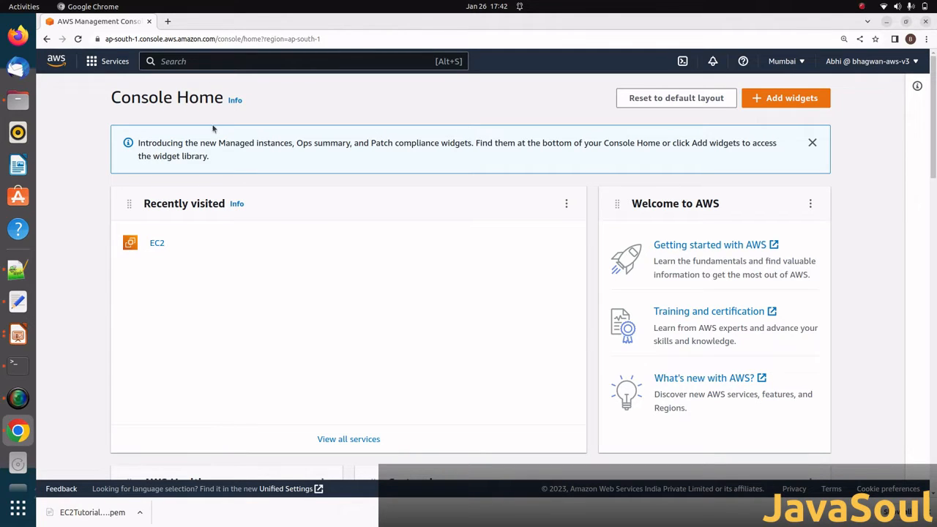
- Search for EC2 and open its dashboard for the Asia Pacific (Mumbai) region
click(193, 61)
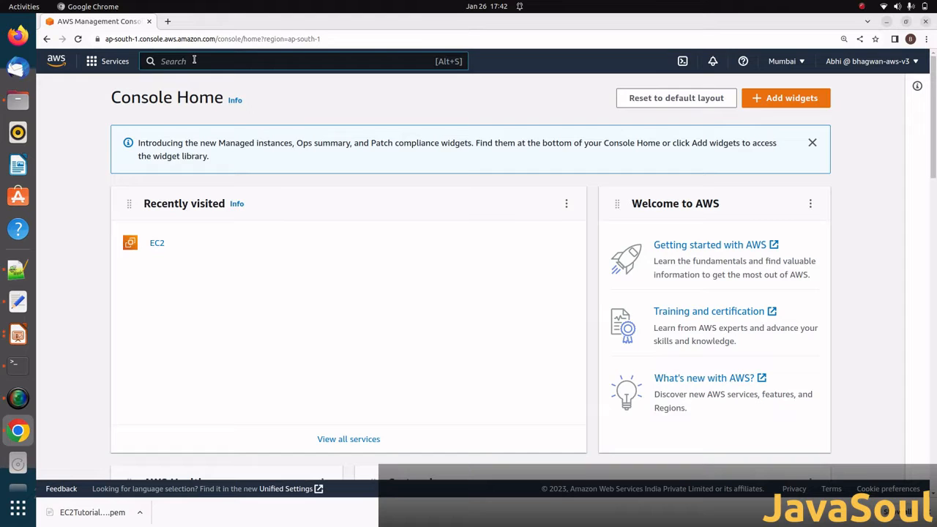
text(EC2)
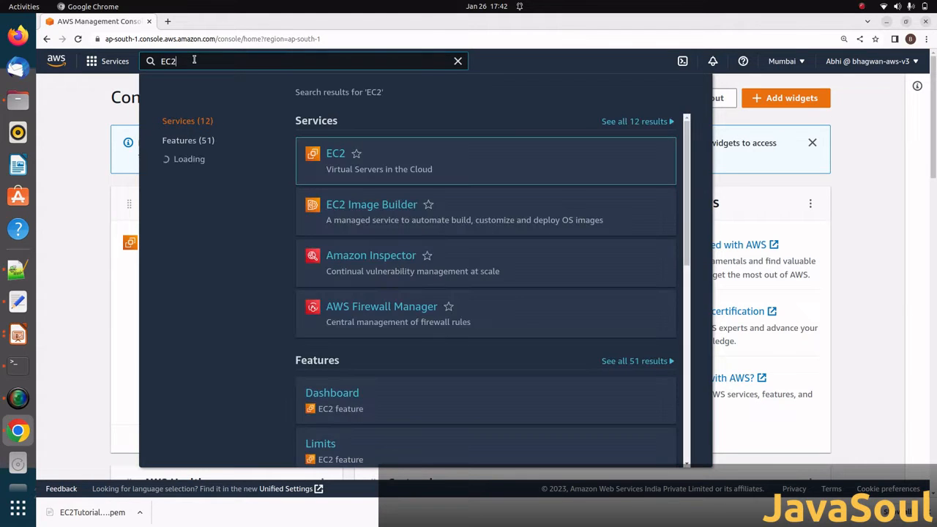
click(335, 153)
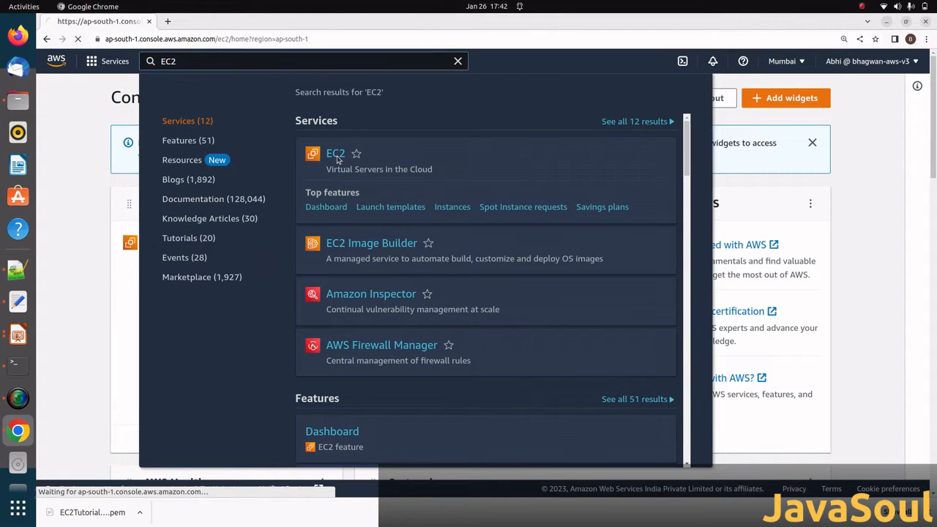
click(336, 153)
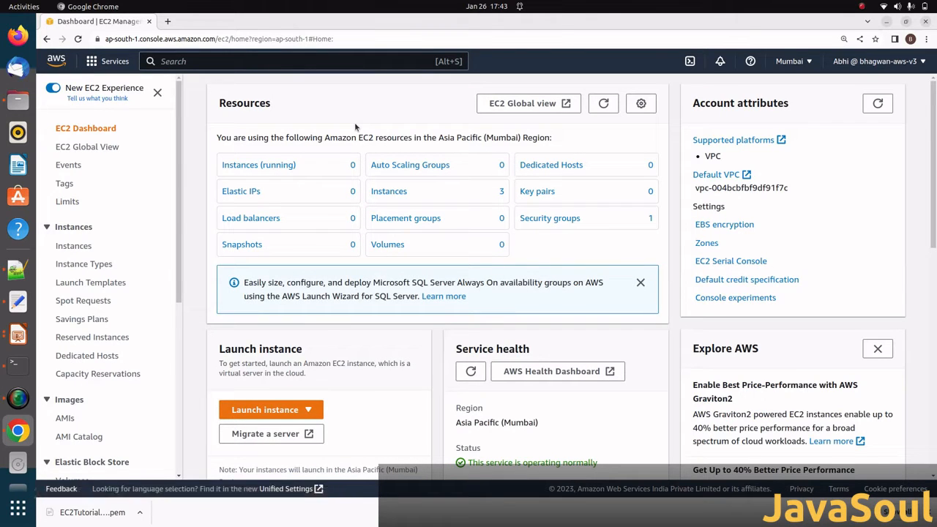
mouse_move(316, 181)
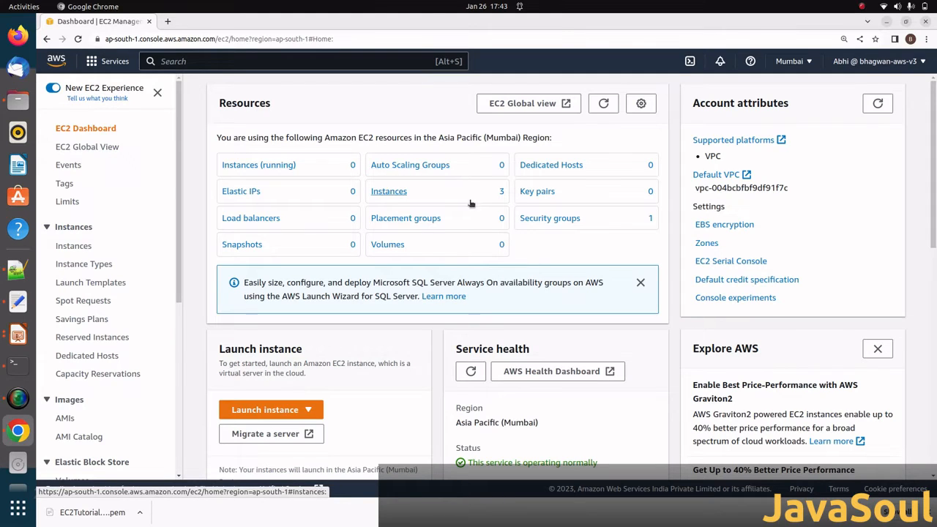
click(603, 103)
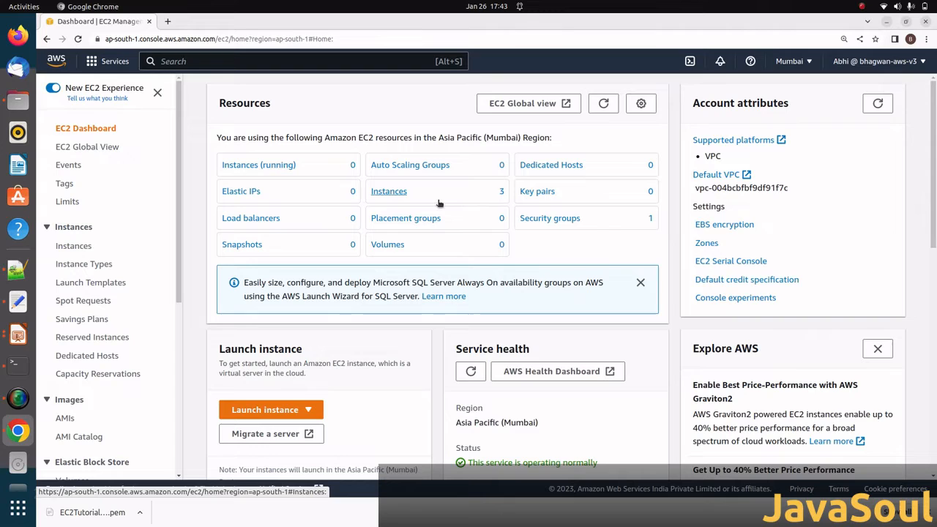
mouse_move(557, 171)
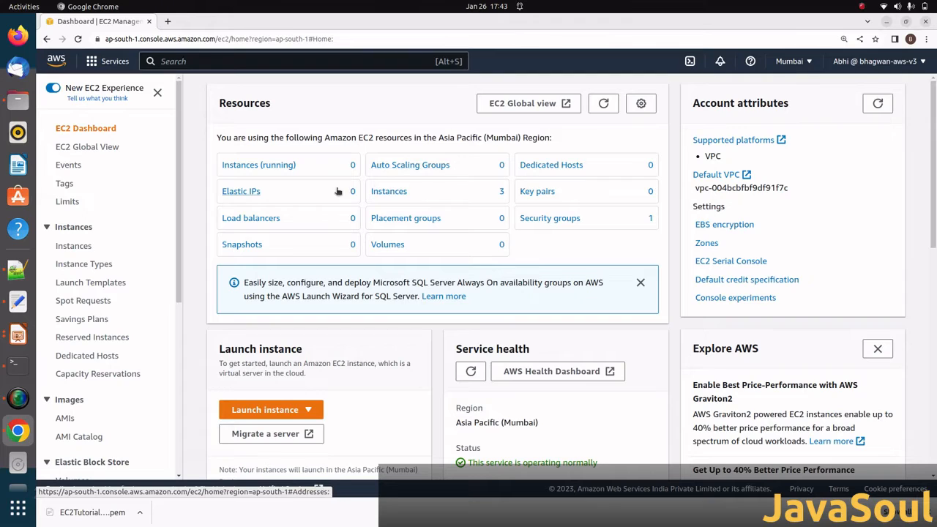
mouse_move(187, 237)
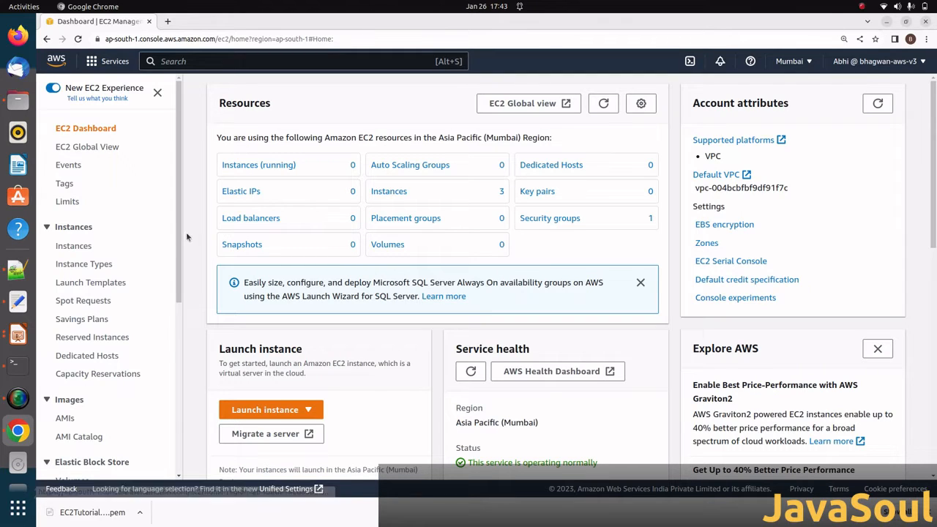
mouse_move(73, 245)
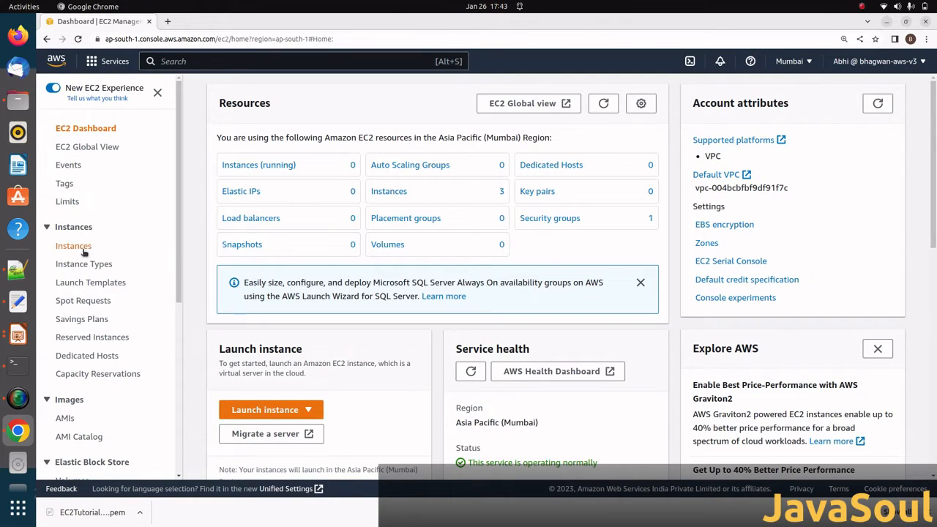
mouse_move(73, 245)
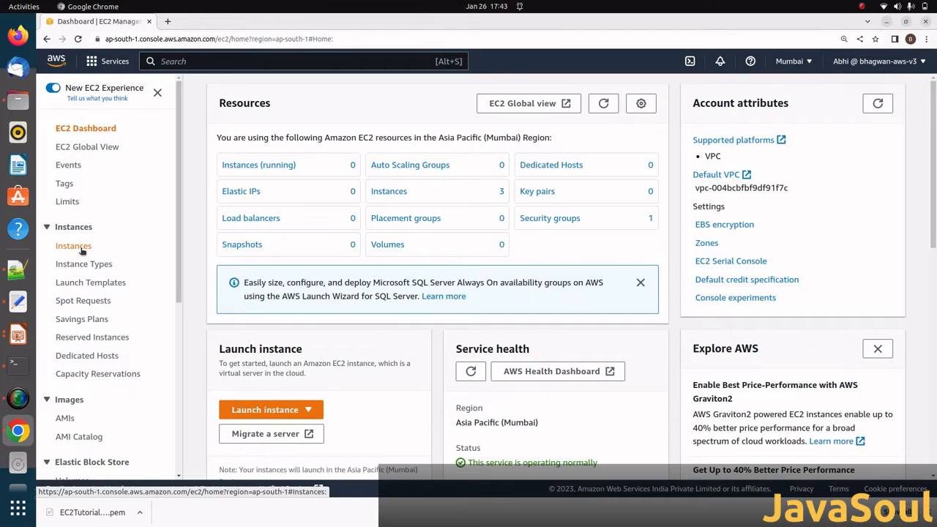
- Go to the Instances list and open the Launch an instance form
click(73, 245)
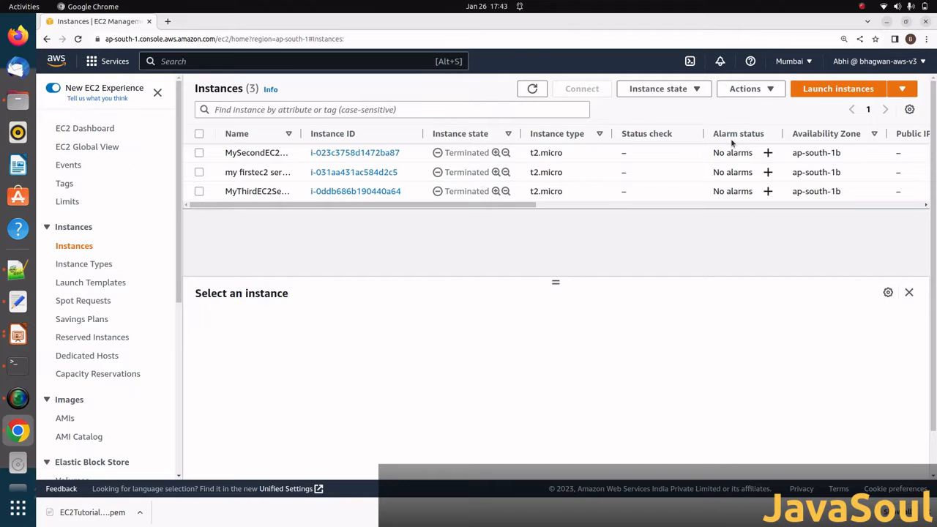
click(837, 88)
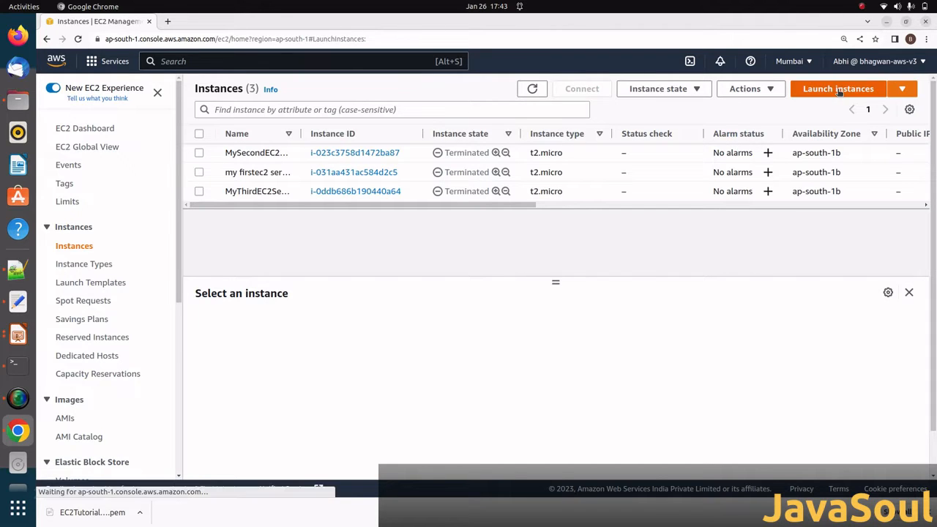
click(838, 88)
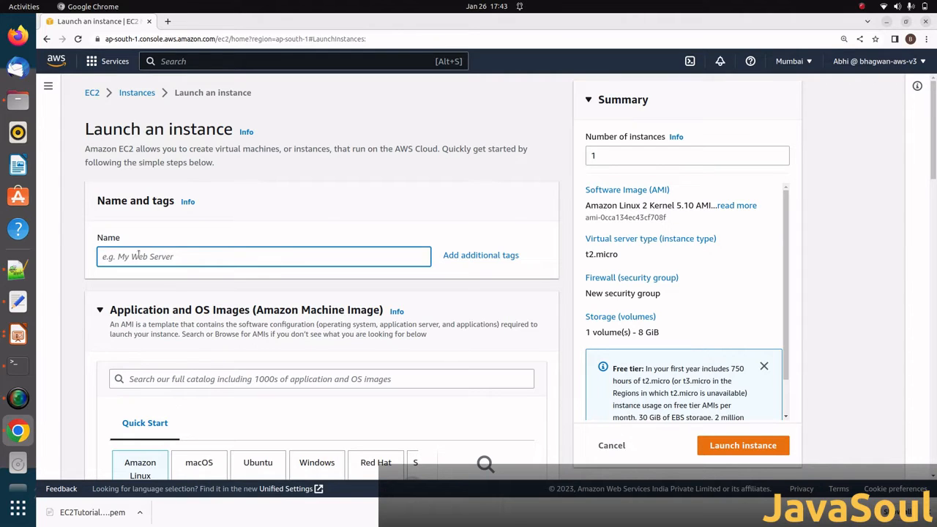
- Enter 'MYFirstEC2Instance' in the Name field under Name and tags
text(MYFirst)
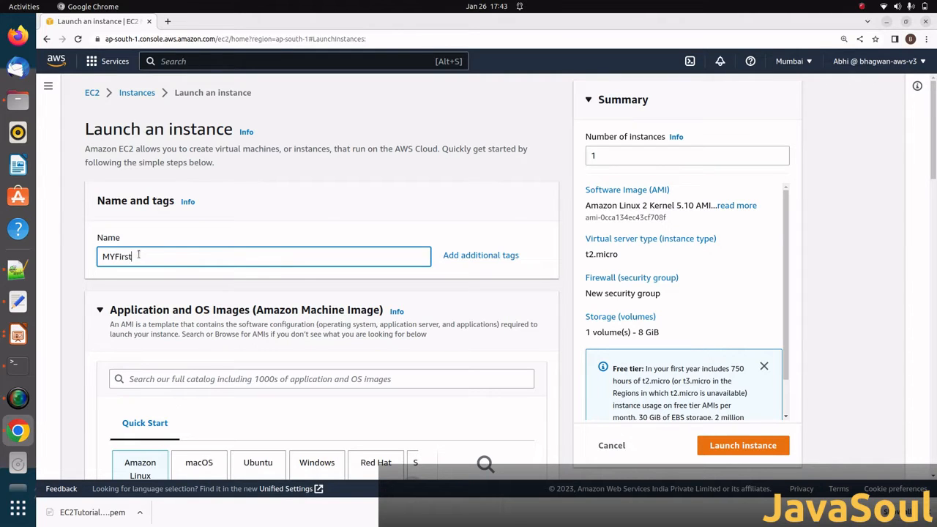
text(EC2)
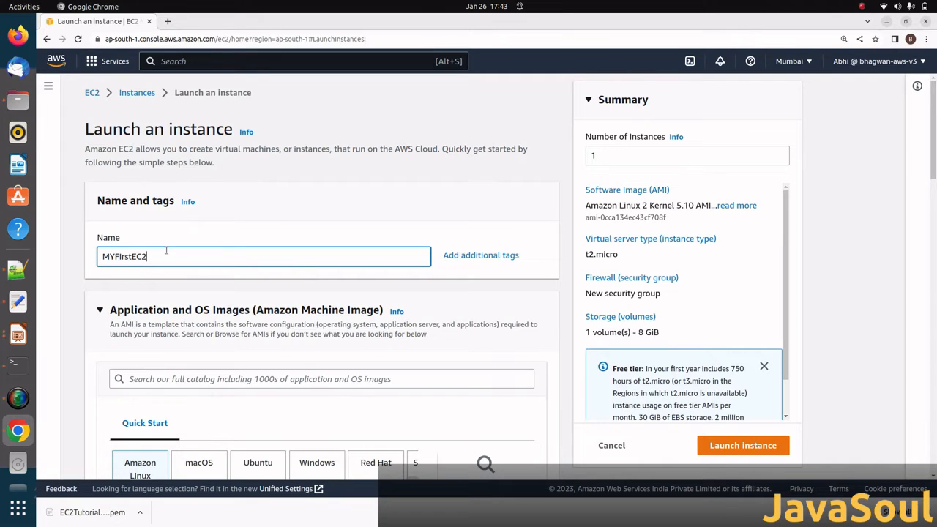
text(Ins)
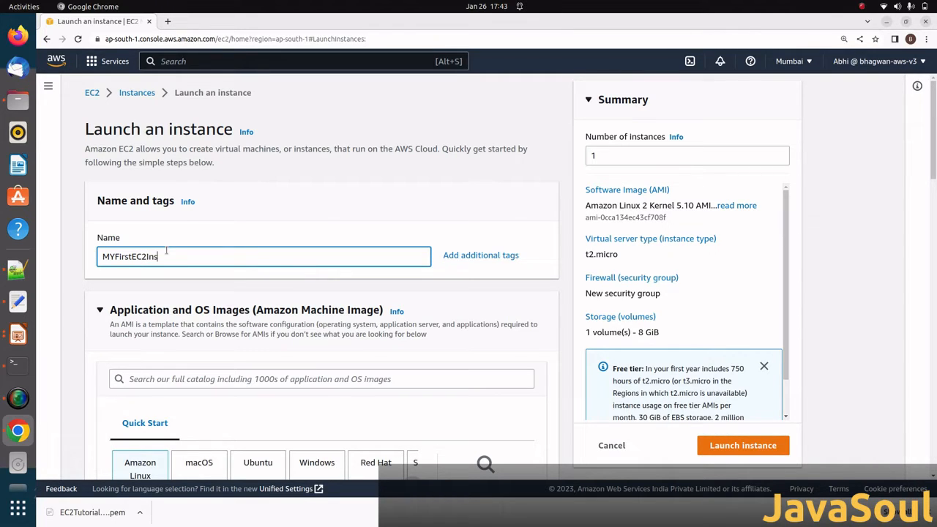
text(tance)
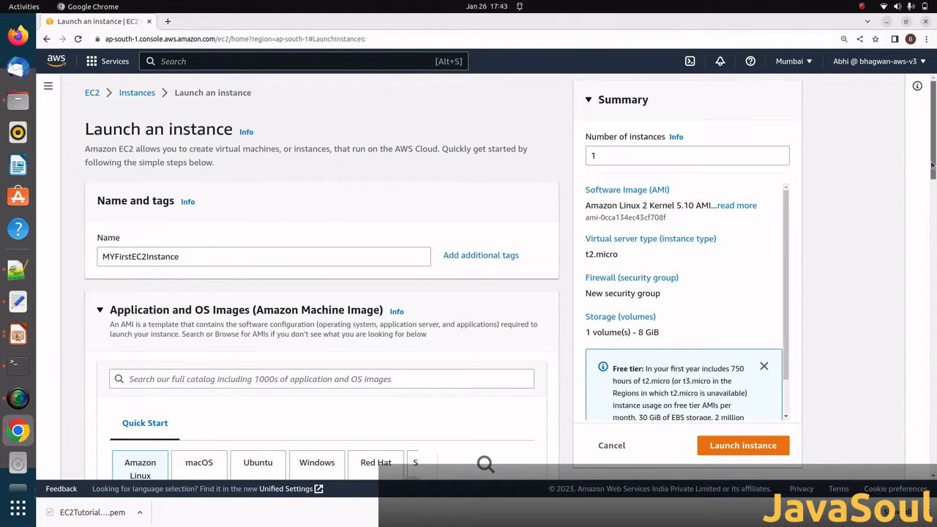
- Scroll through images, keeping Amazon Linux 2 AMI Kernel 5.10, 64-bit (x86), and t2.micro
scroll(down, 3)
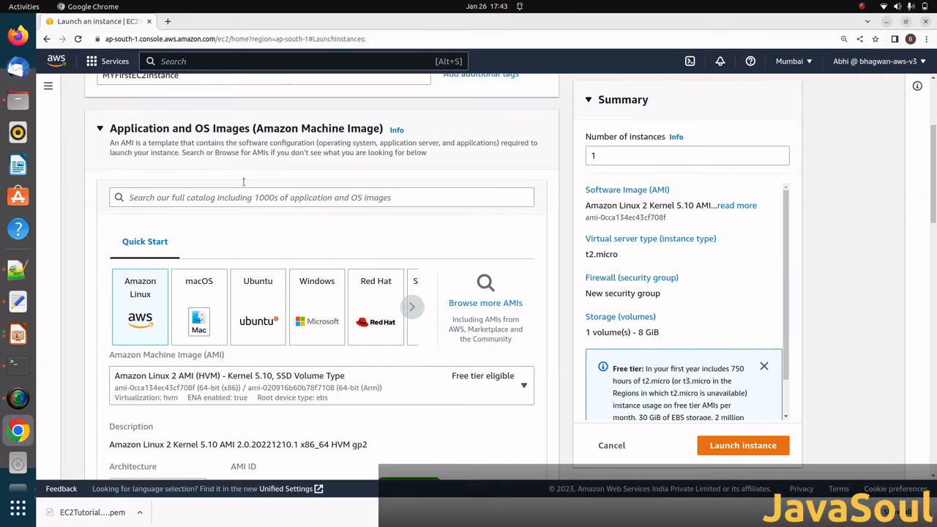
mouse_move(181, 333)
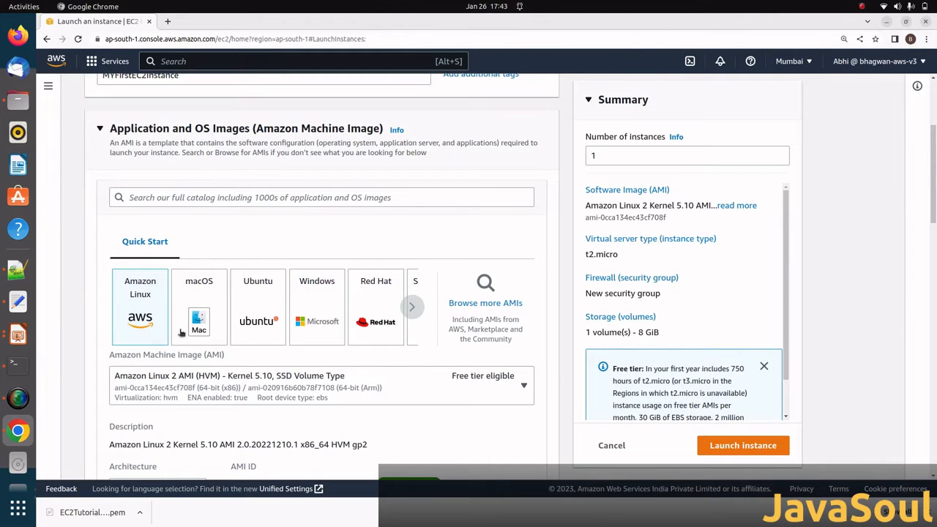
mouse_move(173, 339)
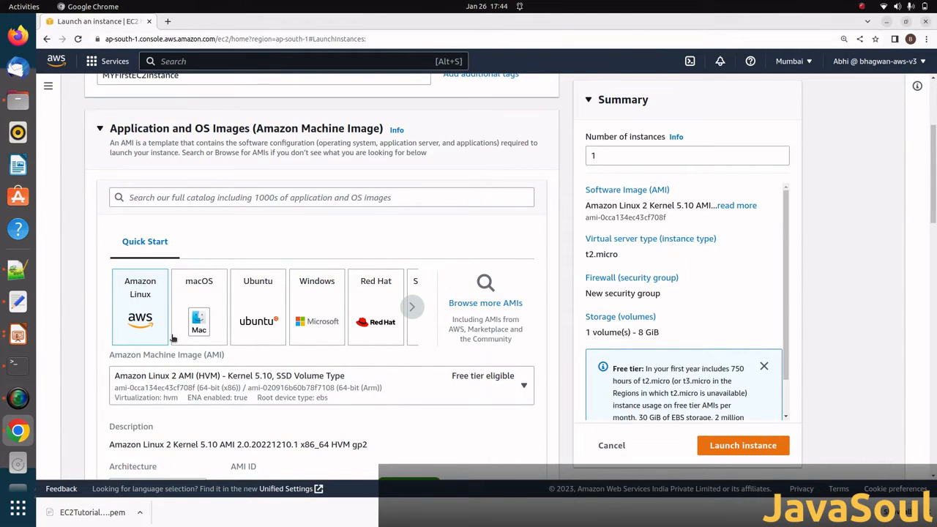
mouse_move(266, 305)
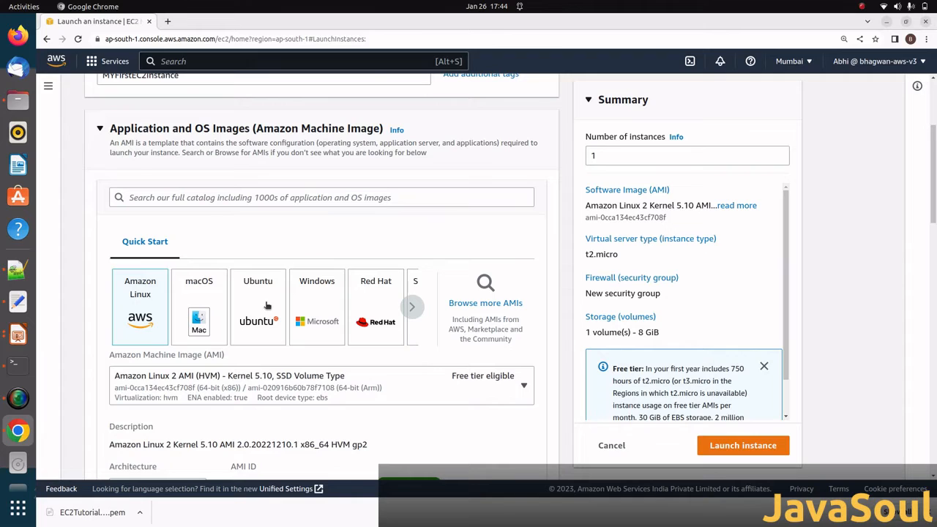
mouse_move(230, 245)
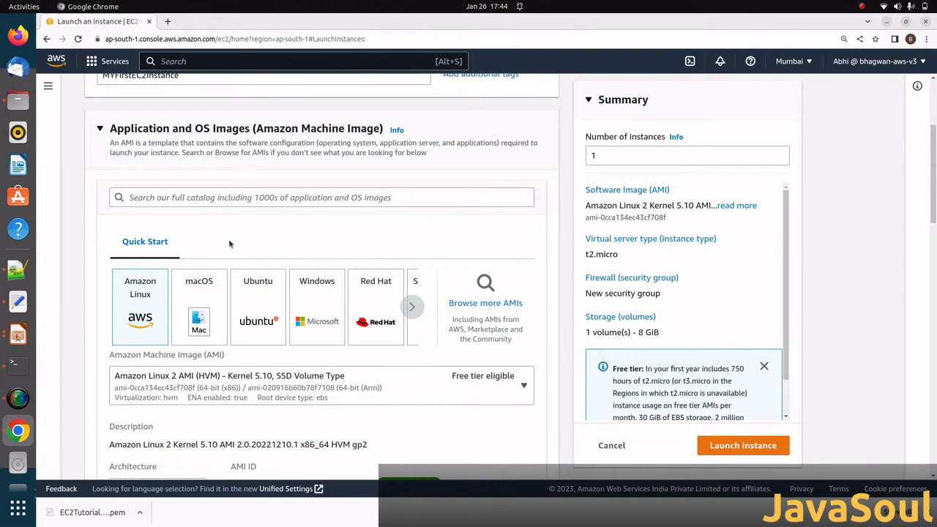
mouse_move(211, 360)
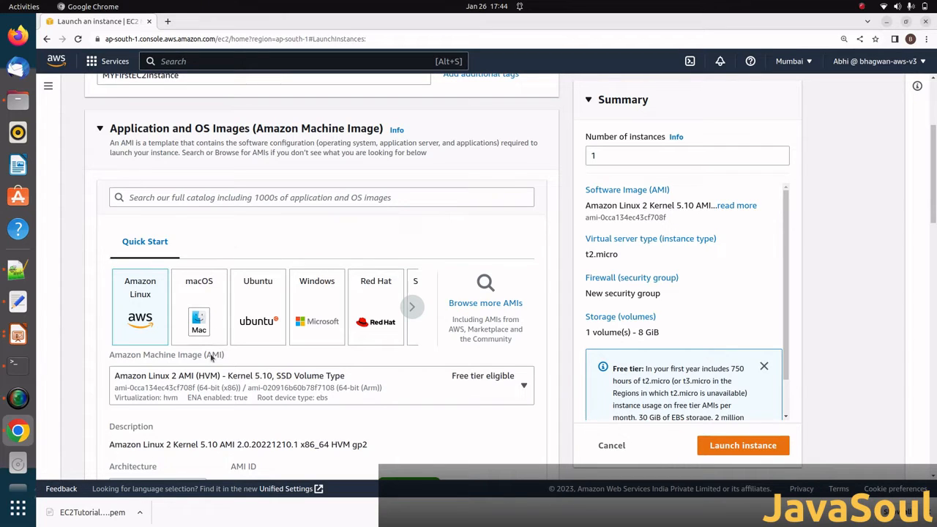
mouse_move(148, 385)
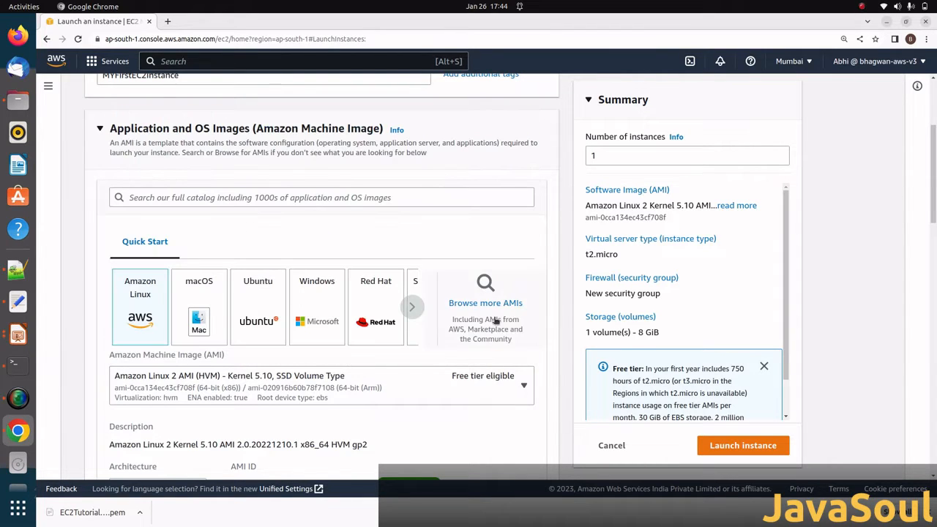
scroll(down, 3)
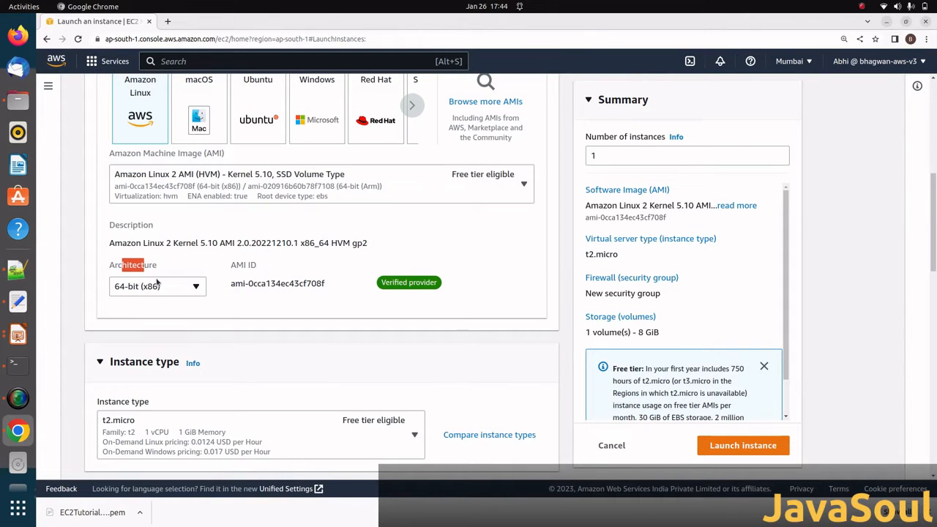
click(157, 286)
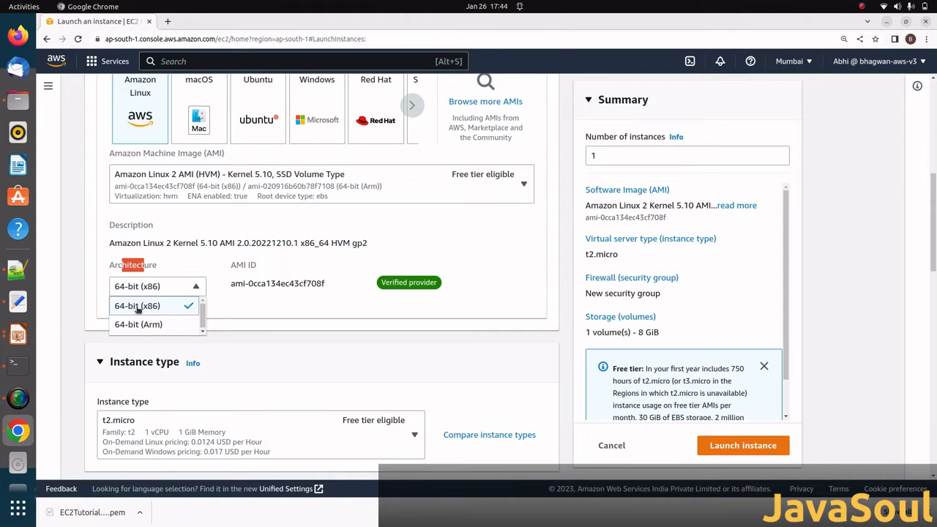
click(138, 306)
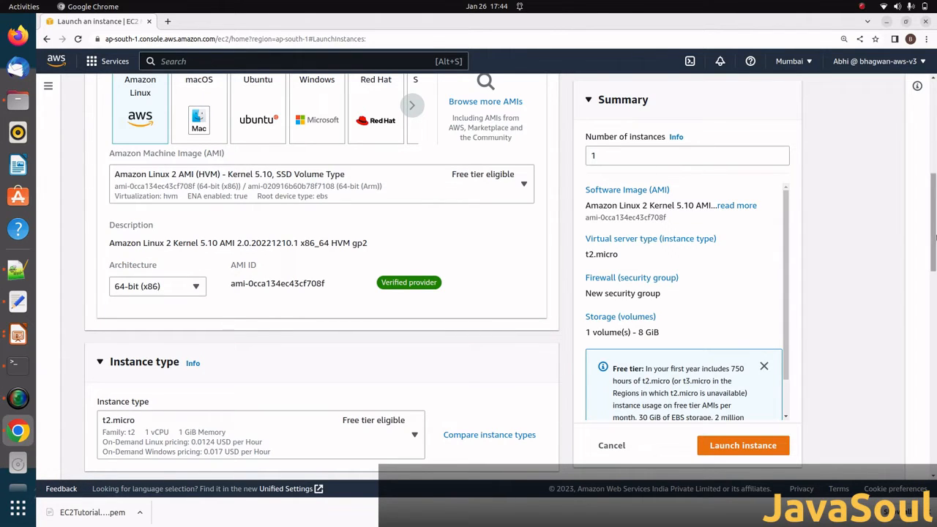
scroll(down, 3)
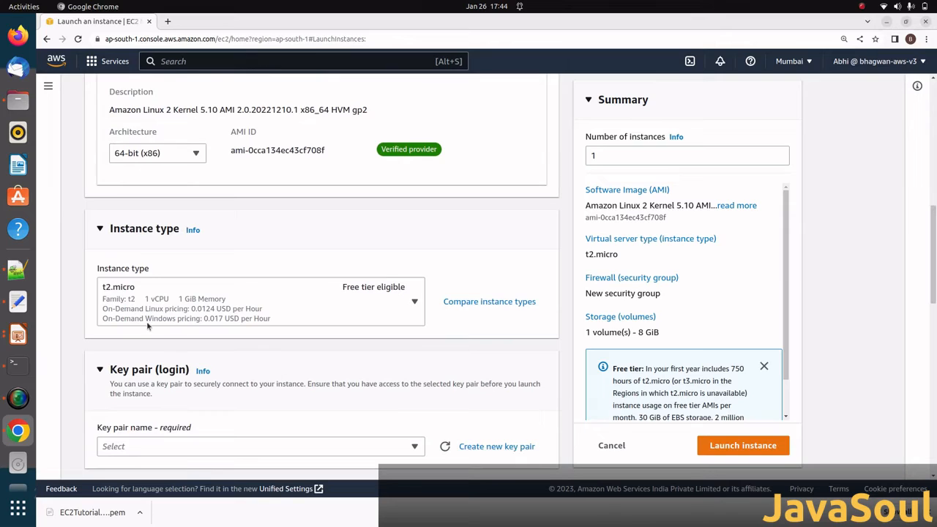
mouse_move(397, 303)
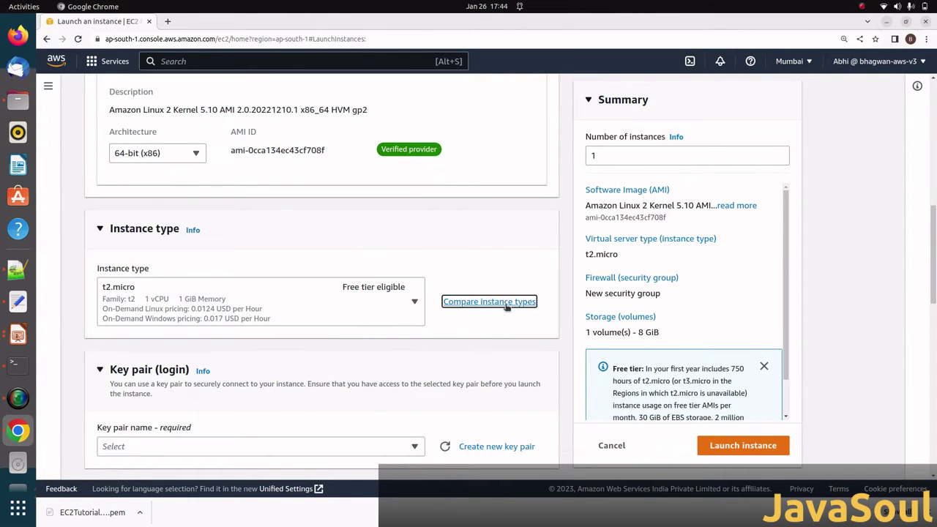
click(489, 301)
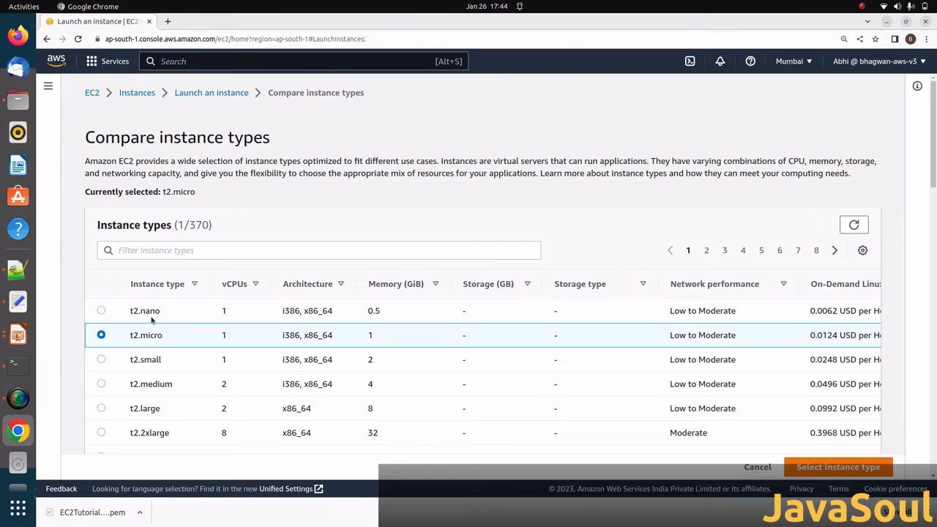
mouse_move(163, 397)
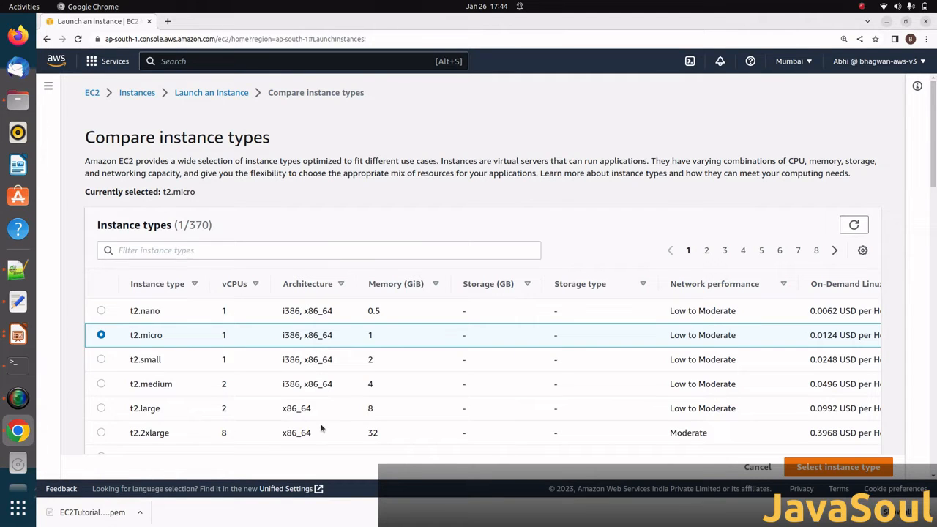
mouse_move(230, 306)
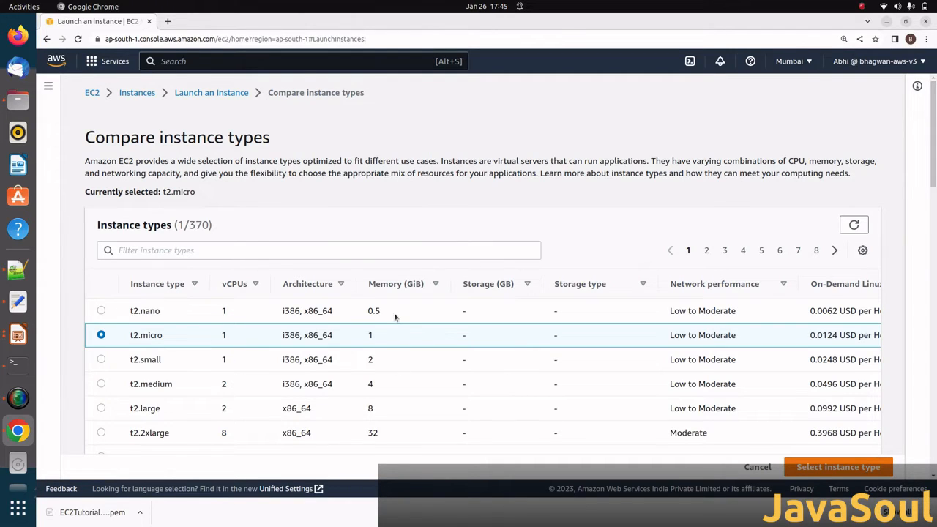
mouse_move(760, 450)
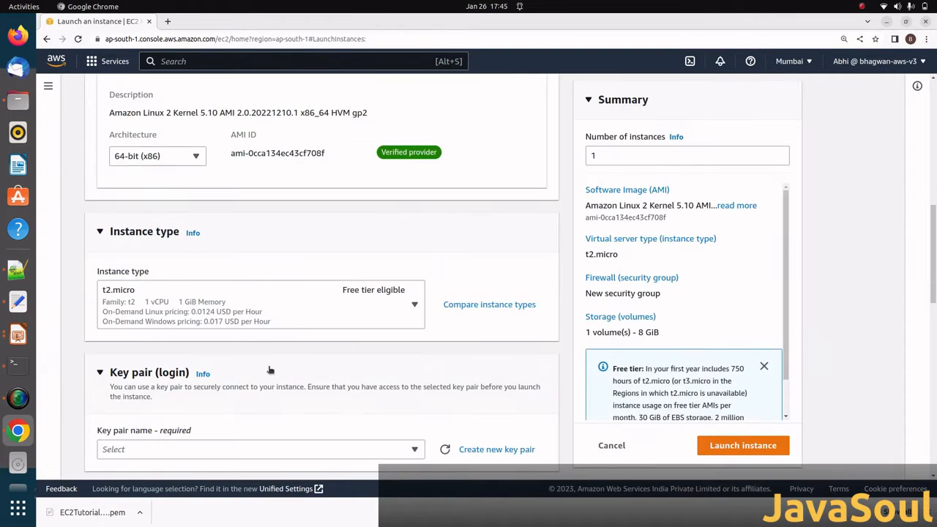
scroll(down, 3)
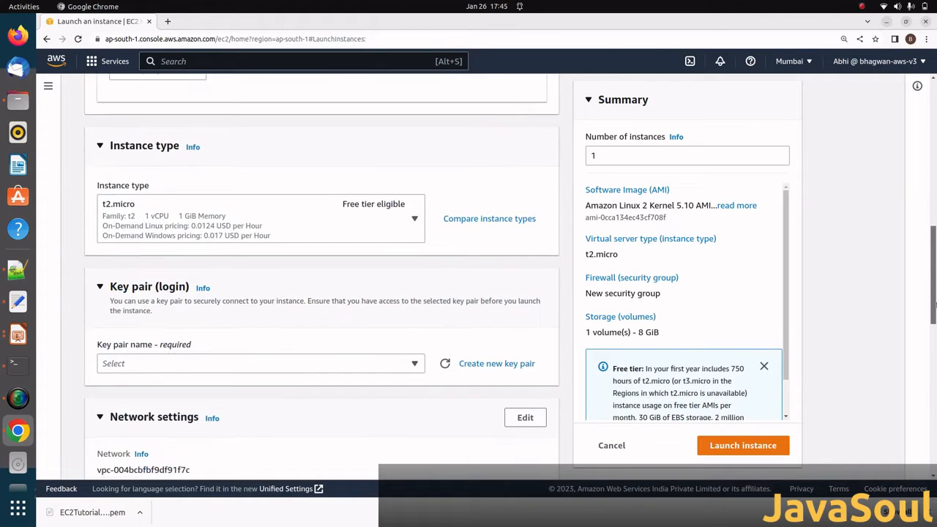
scroll(down, 3)
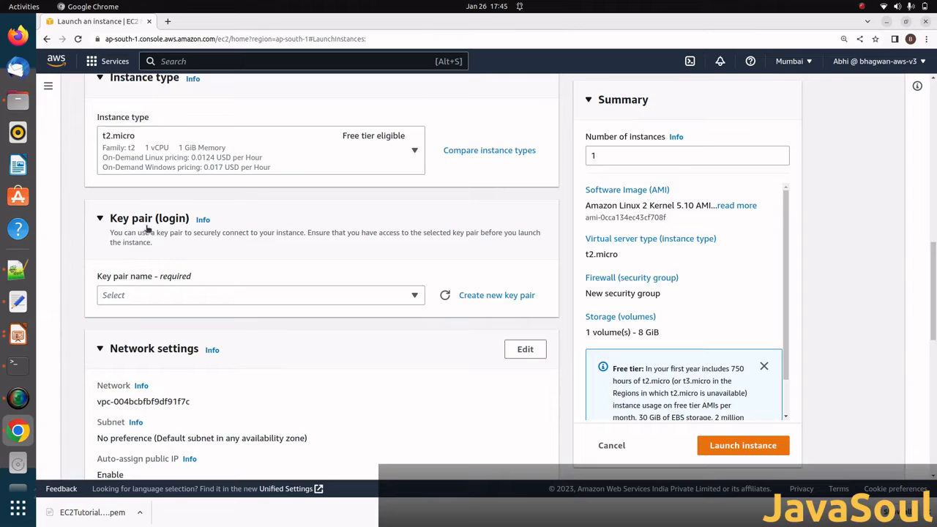
mouse_move(203, 244)
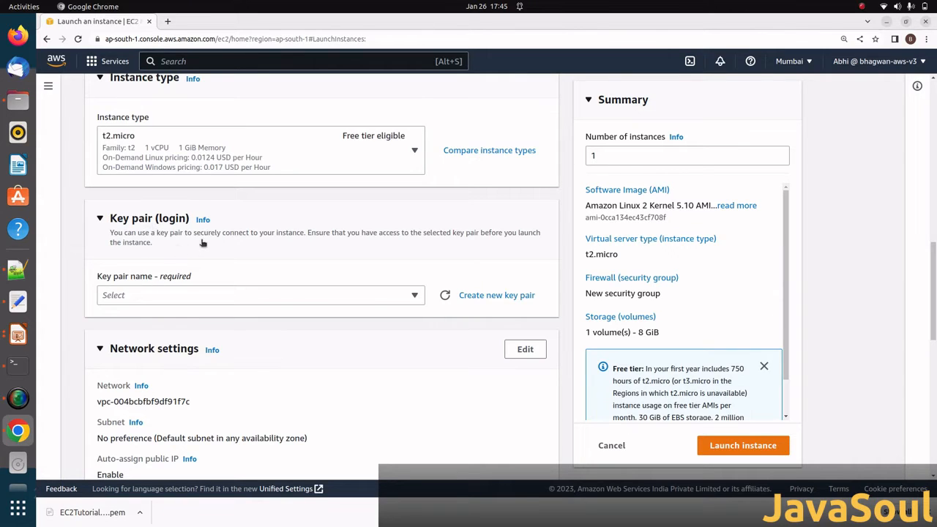
mouse_move(252, 261)
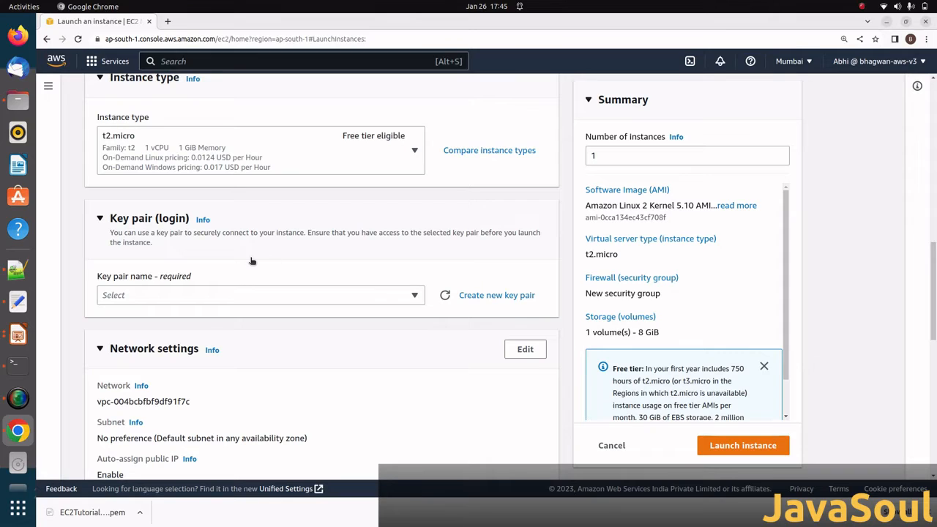
mouse_move(431, 272)
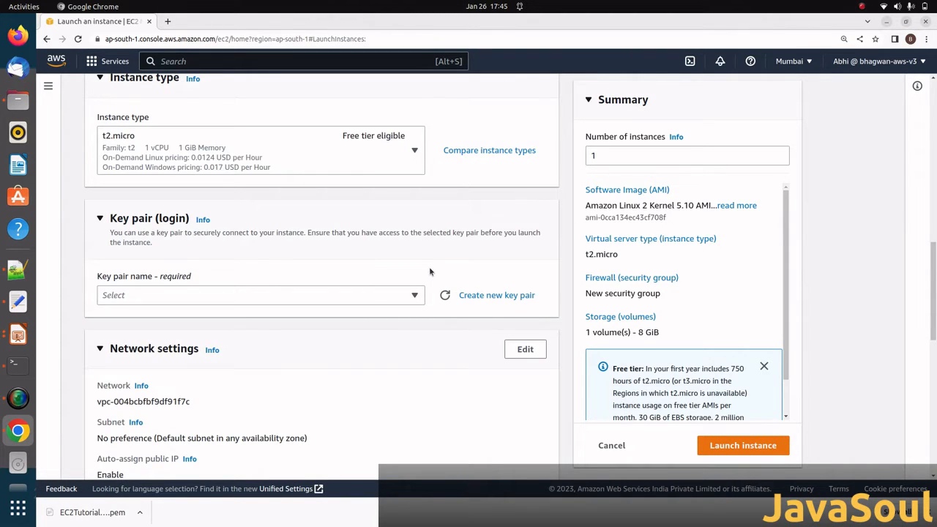
mouse_move(505, 301)
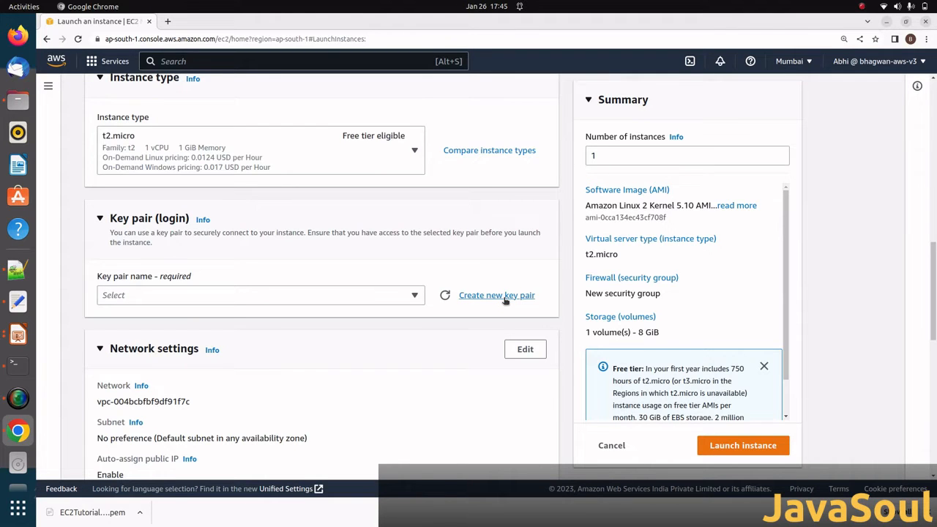
- Create the RSA .pem key pair 'EC2Tutorials' and select it as the login key
click(496, 295)
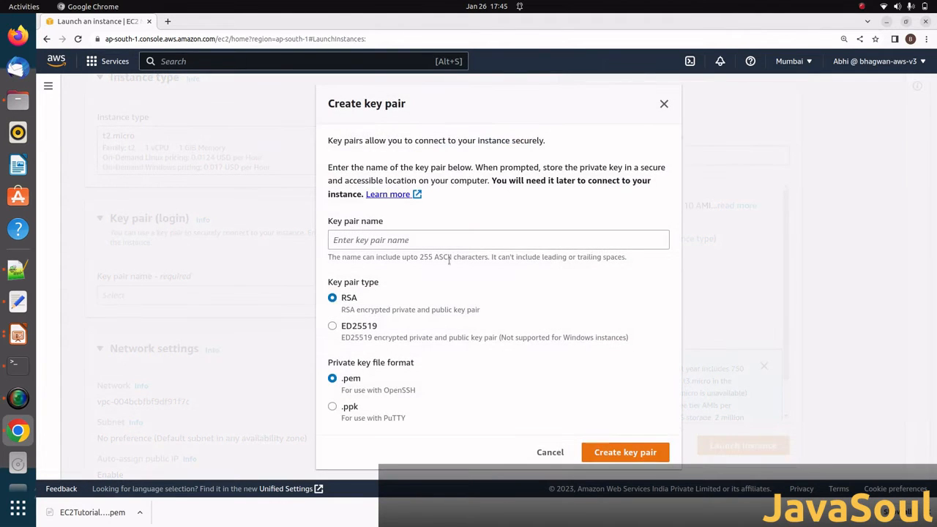
click(499, 239)
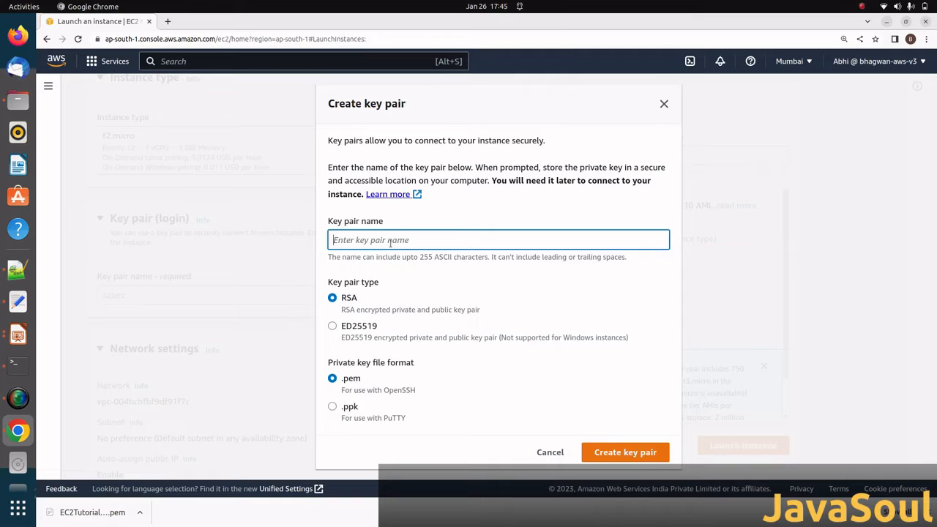
text(EC2T)
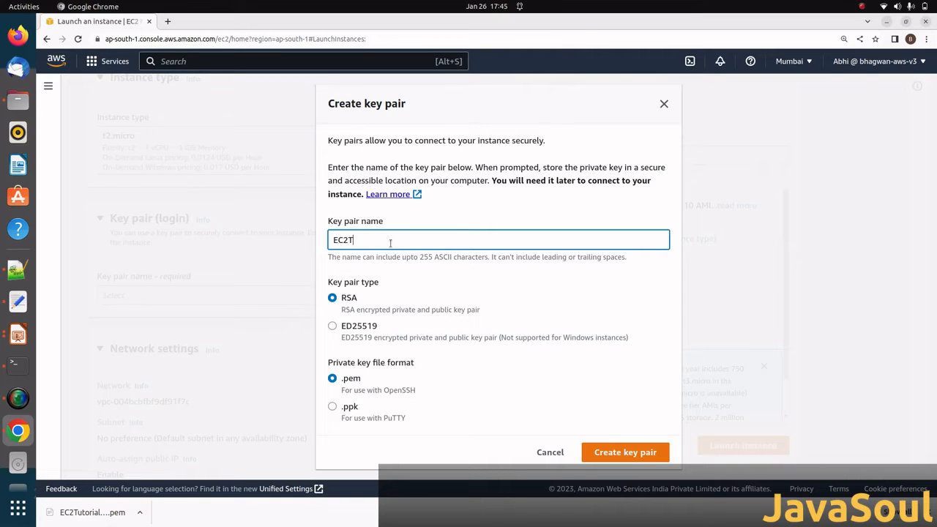
text(utorials)
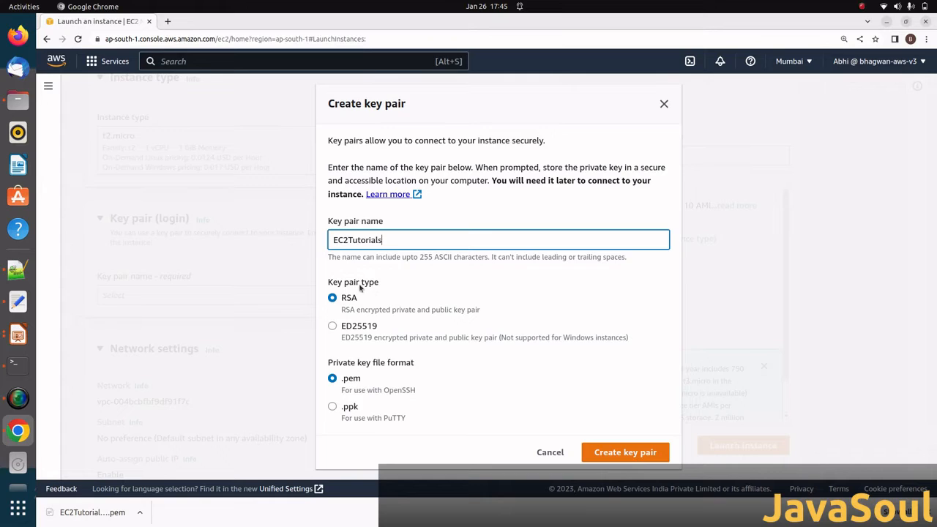
mouse_move(375, 314)
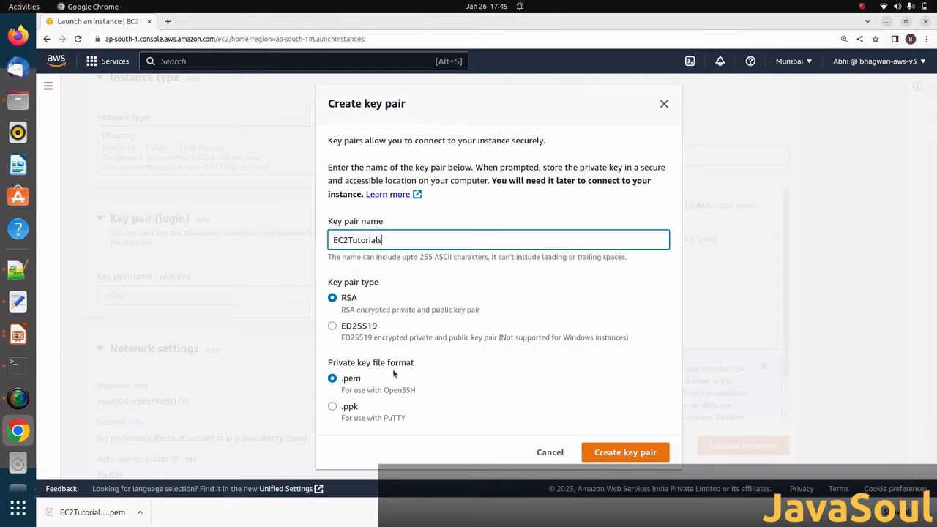
mouse_move(366, 418)
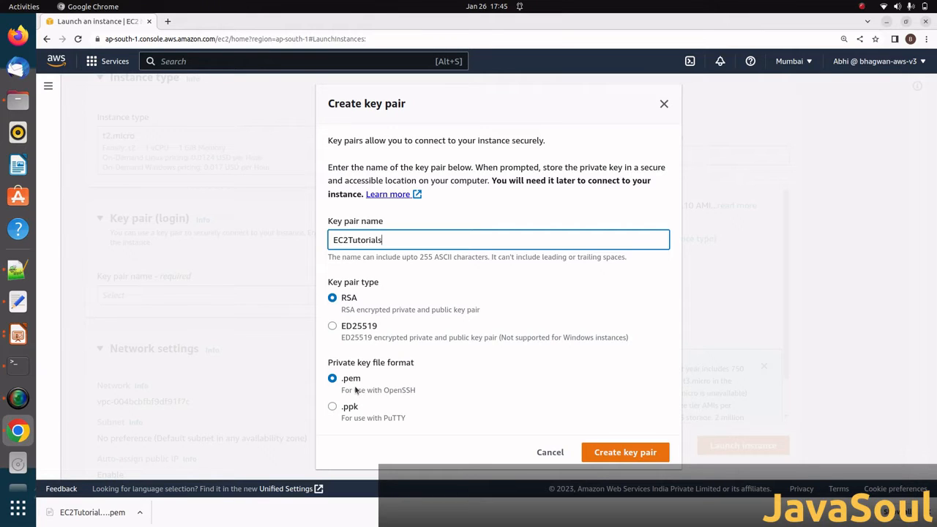
mouse_move(386, 375)
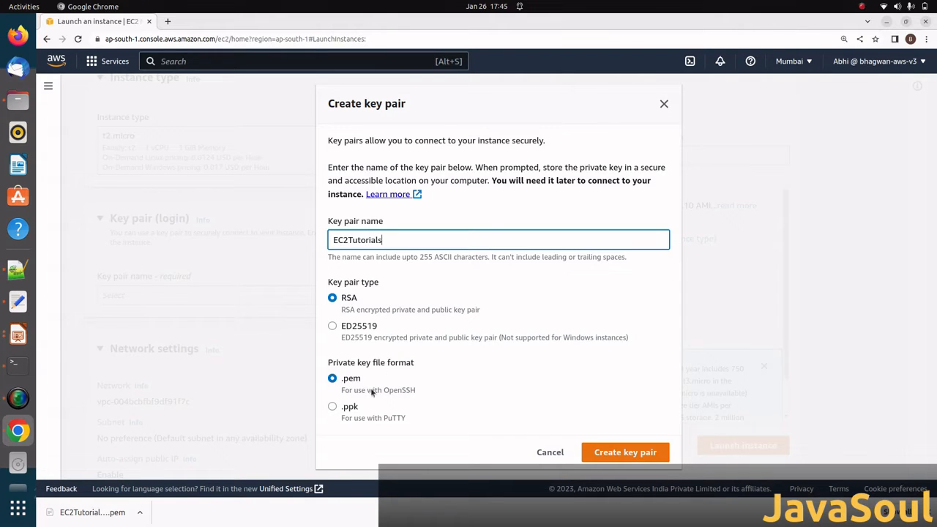
mouse_move(371, 409)
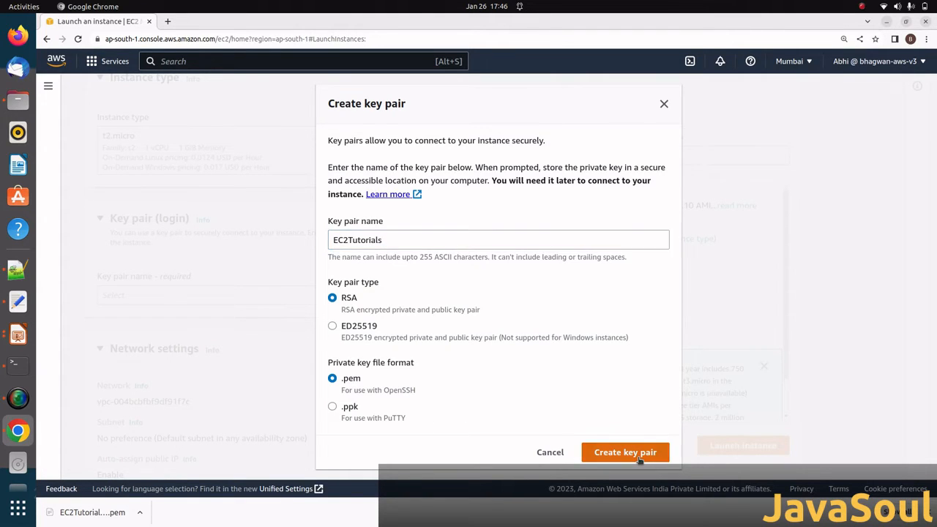
click(625, 452)
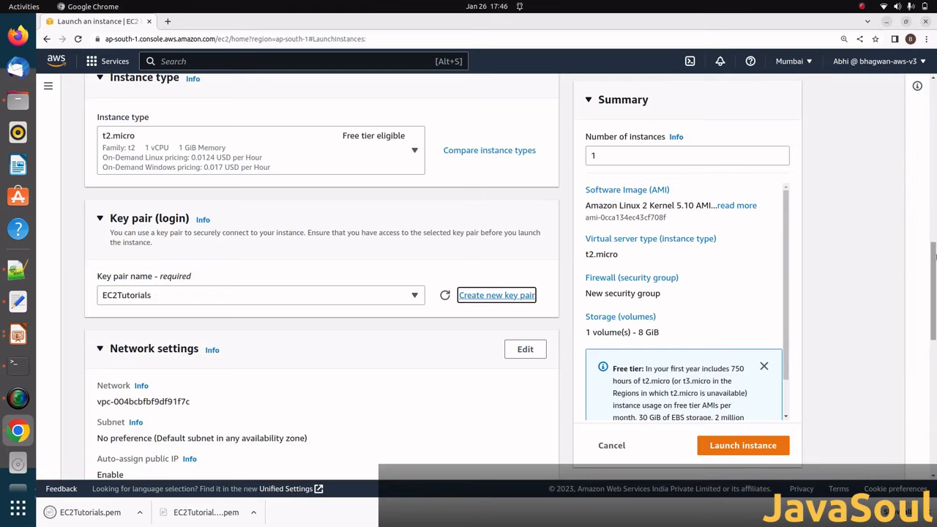
- Scroll to Network settings showing launch-wizard-1 allowing SSH from anywhere
scroll(down, 3)
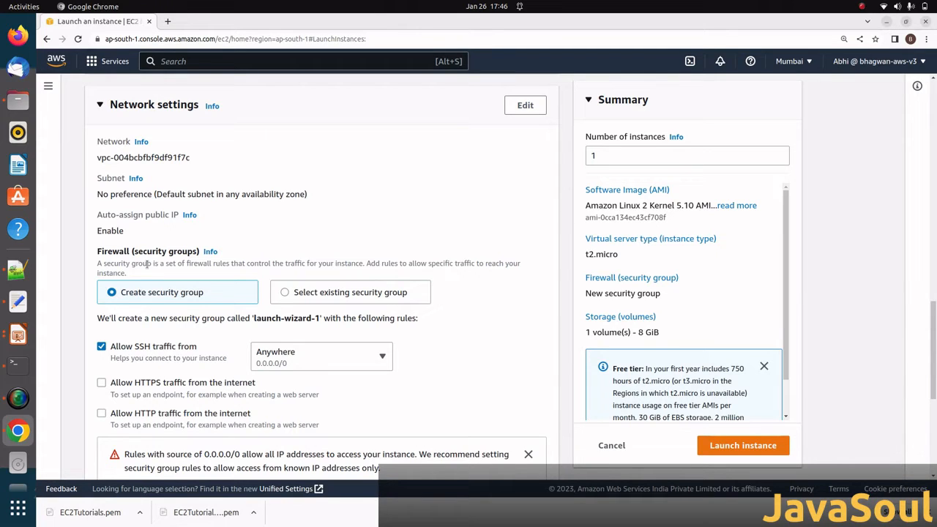
mouse_move(170, 301)
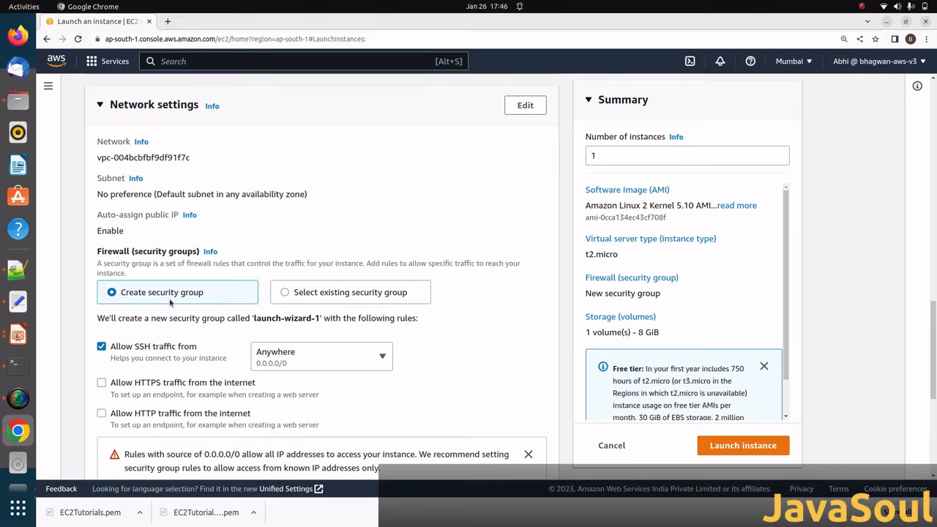
mouse_move(141, 318)
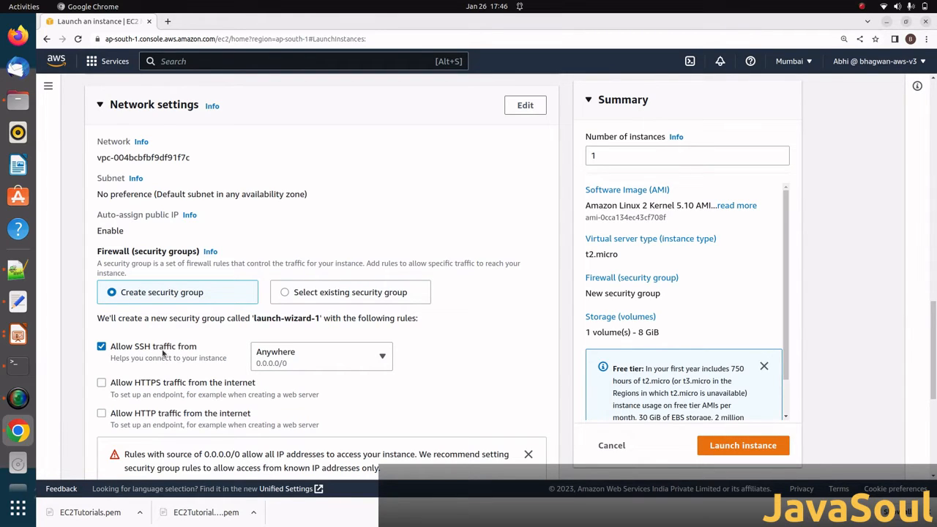
mouse_move(108, 354)
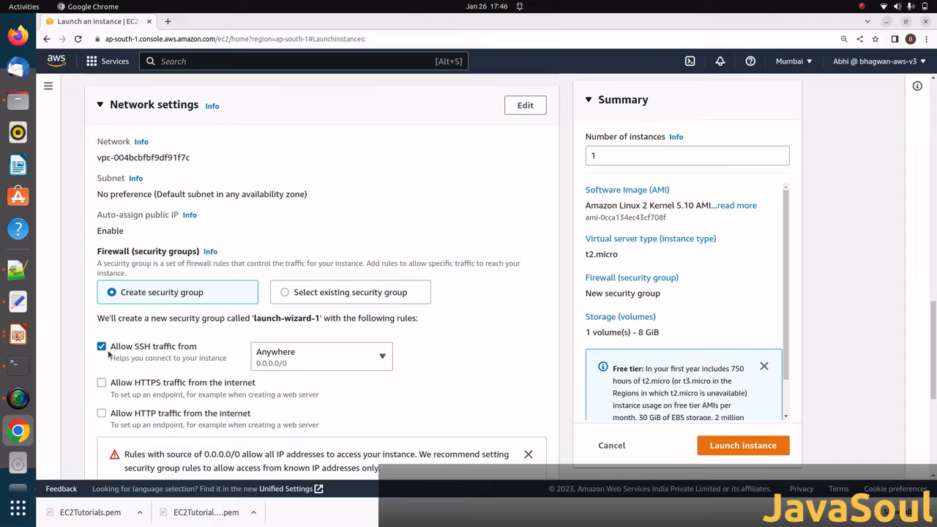
mouse_move(185, 353)
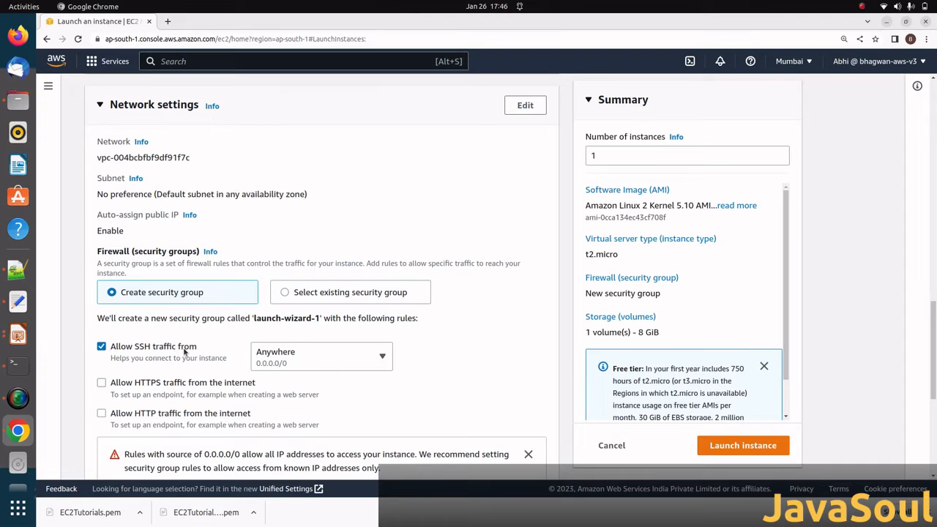
mouse_move(195, 347)
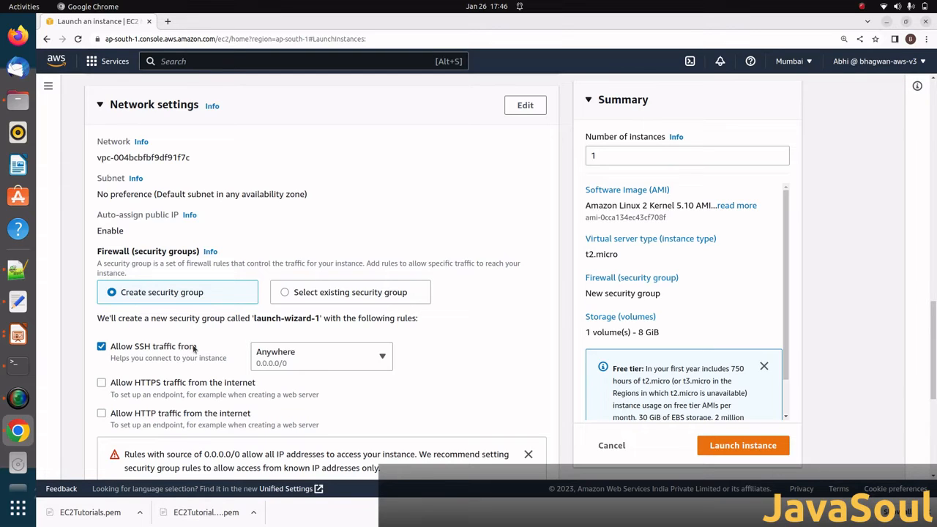
mouse_move(394, 380)
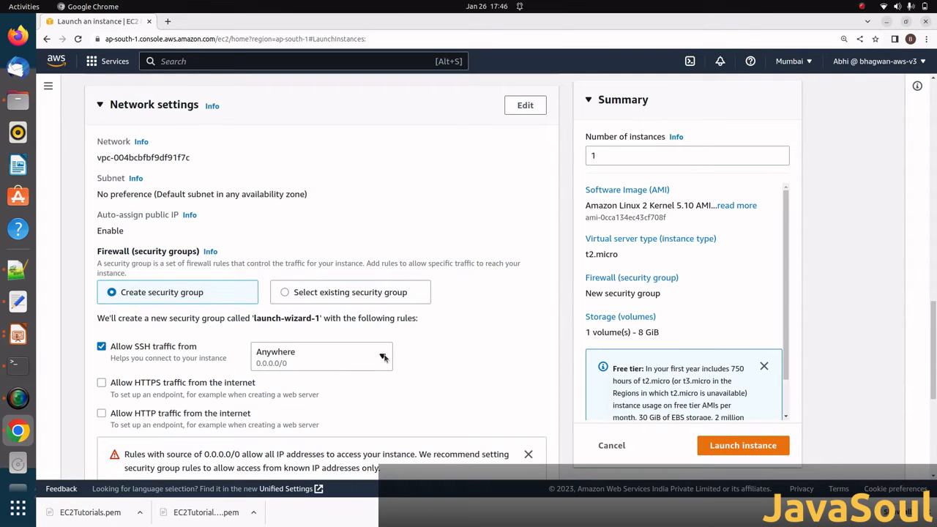
click(383, 356)
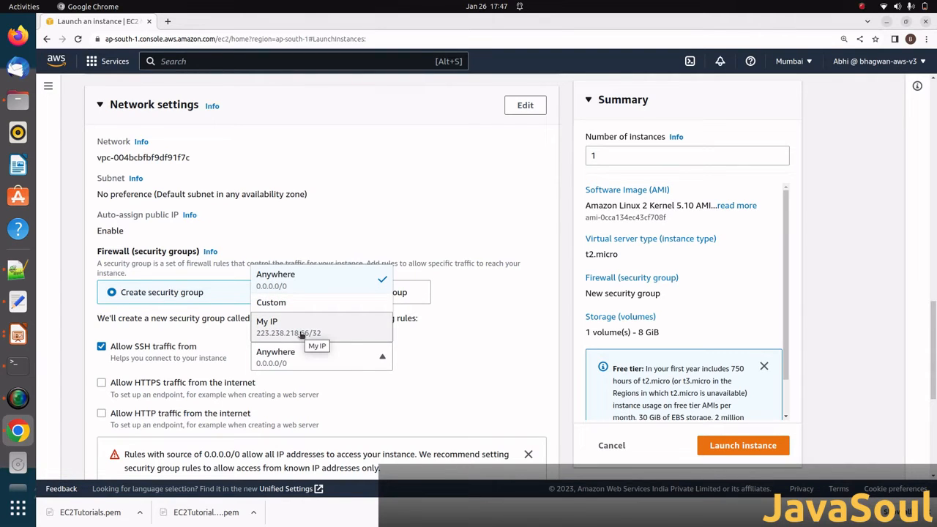
click(275, 274)
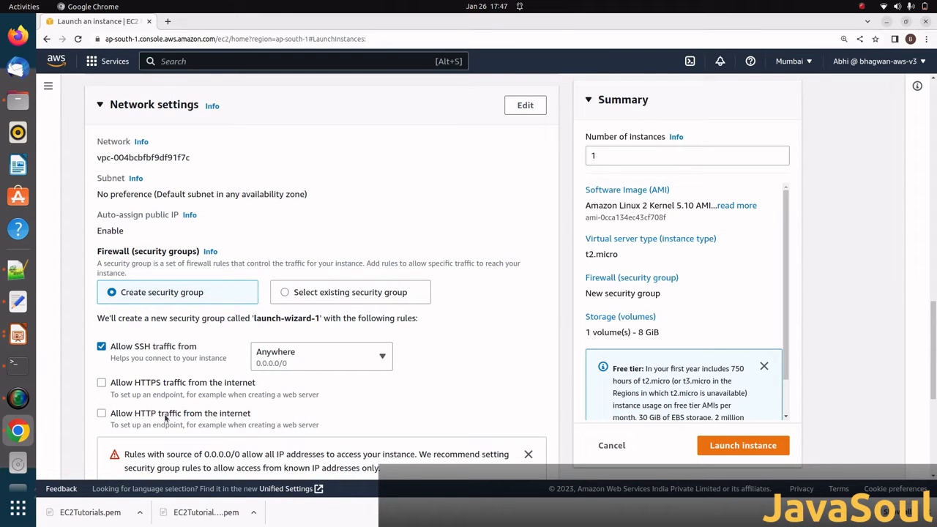
mouse_move(153, 417)
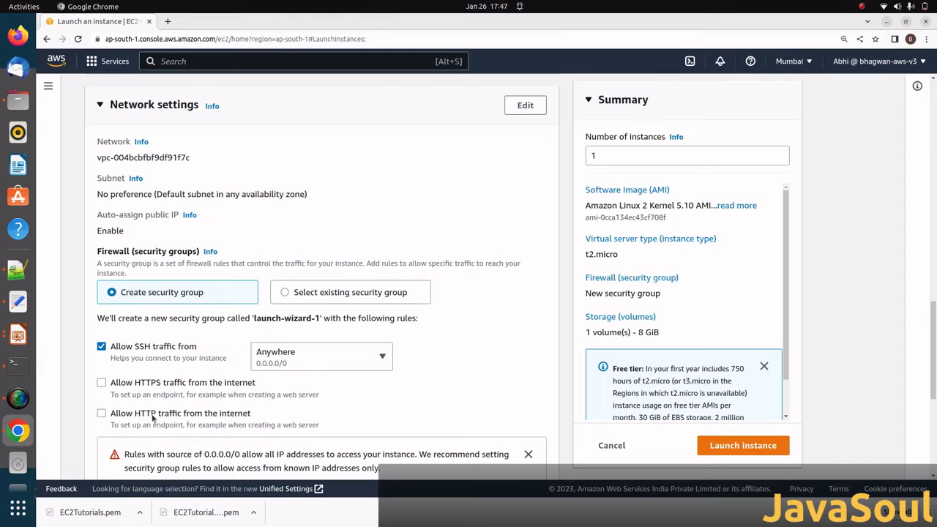
mouse_move(335, 434)
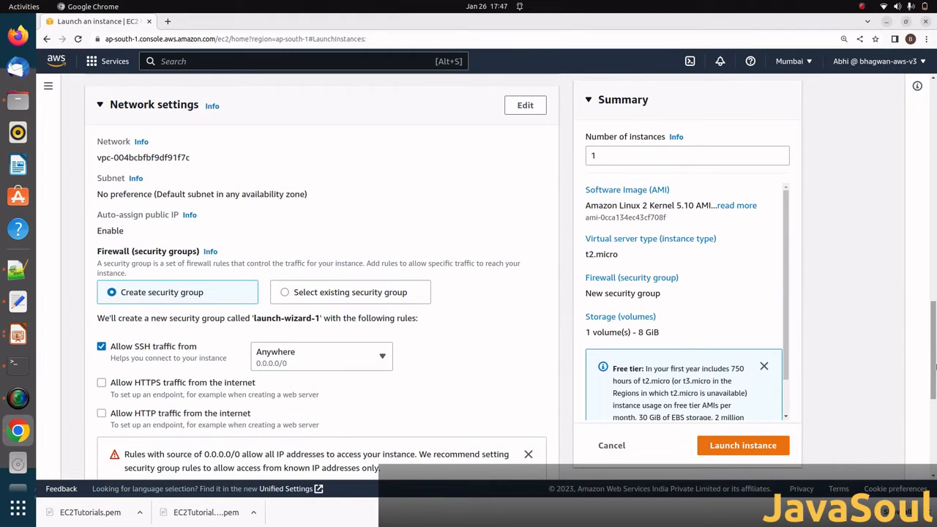
scroll(down, 3)
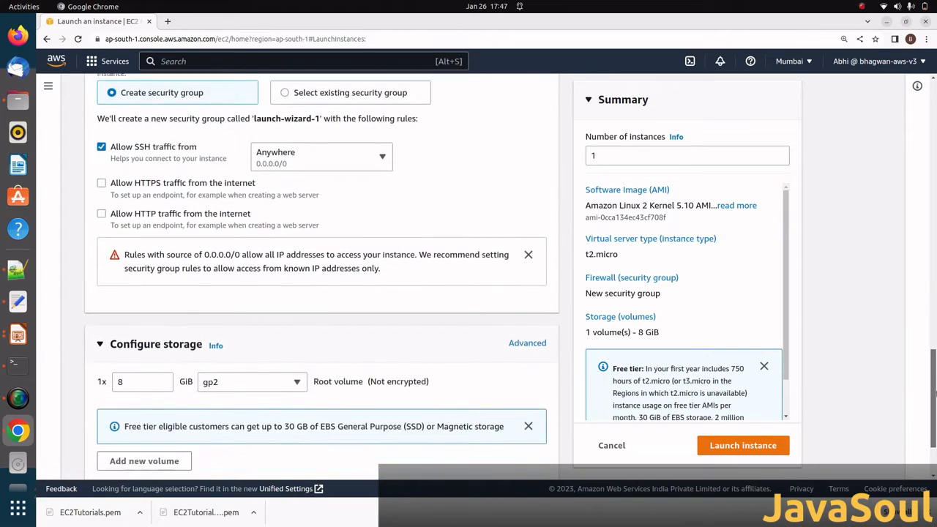
- Scroll past the 1x 8 GiB gp2 storage to the expanded Advanced details
scroll(down, 3)
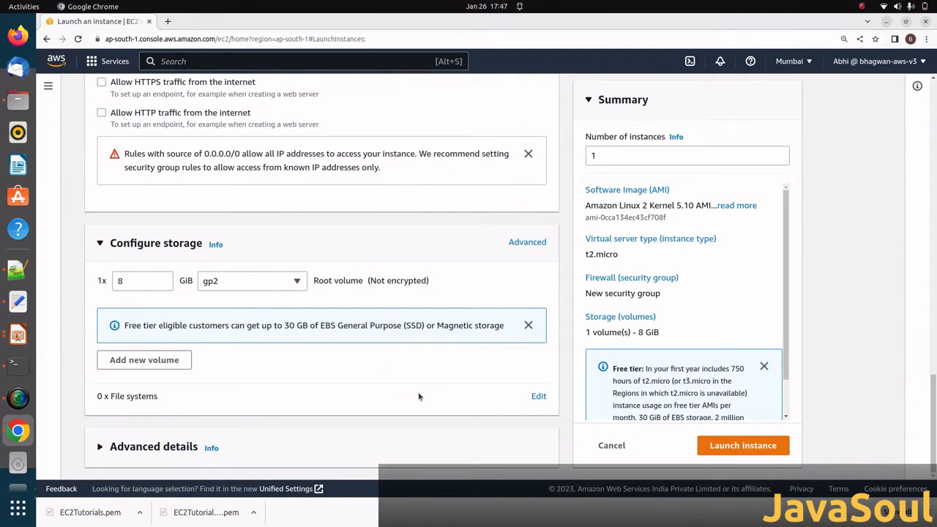
mouse_move(189, 293)
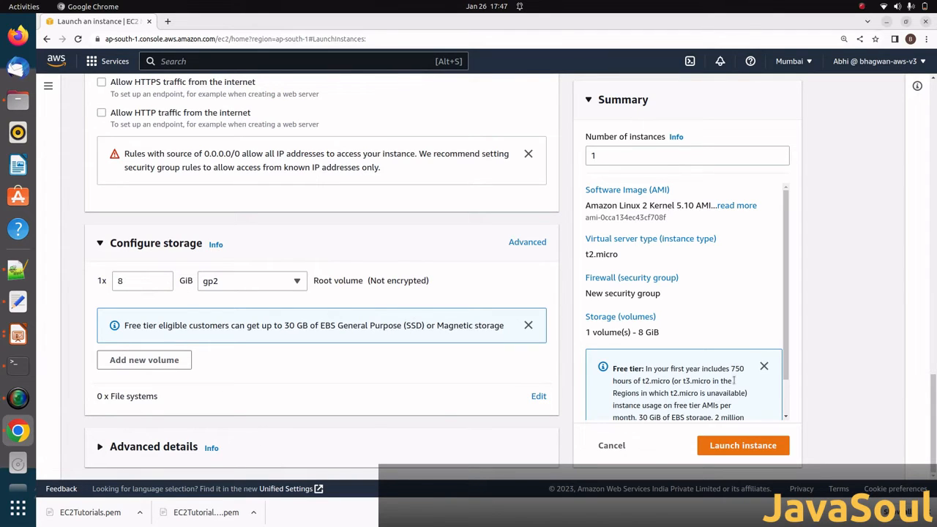
mouse_move(435, 399)
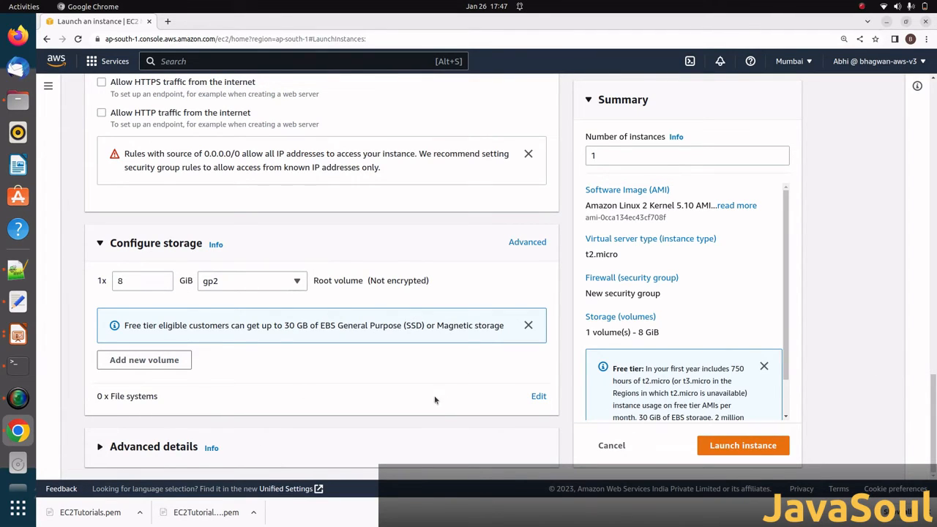
mouse_move(157, 447)
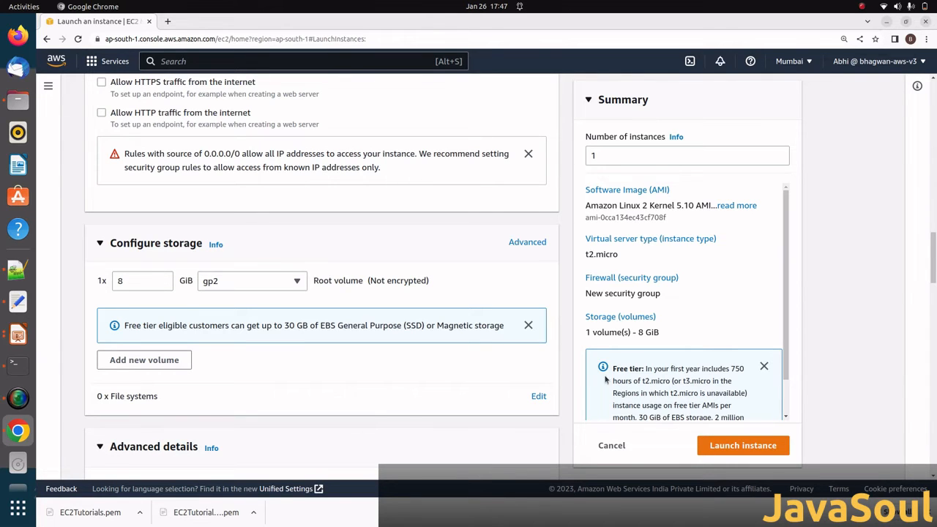
scroll(down, 3)
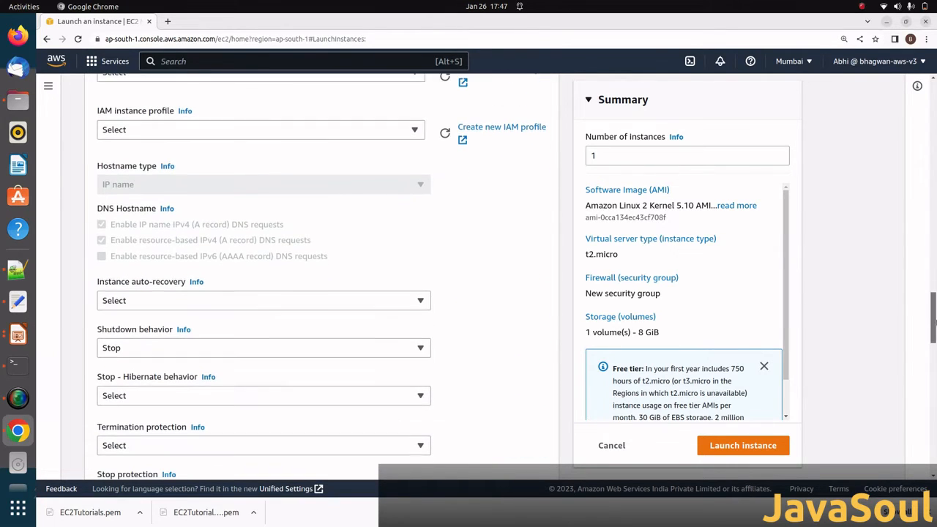
scroll(down, 3)
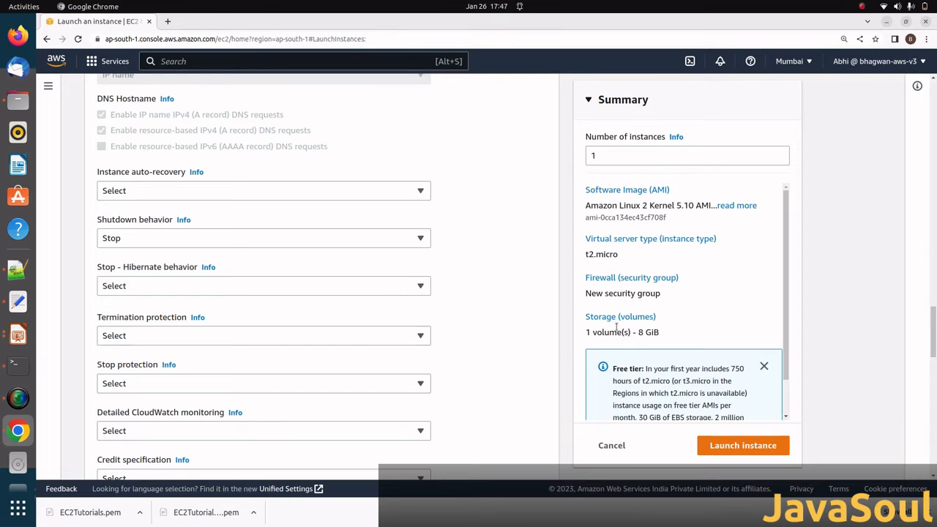
mouse_move(886, 353)
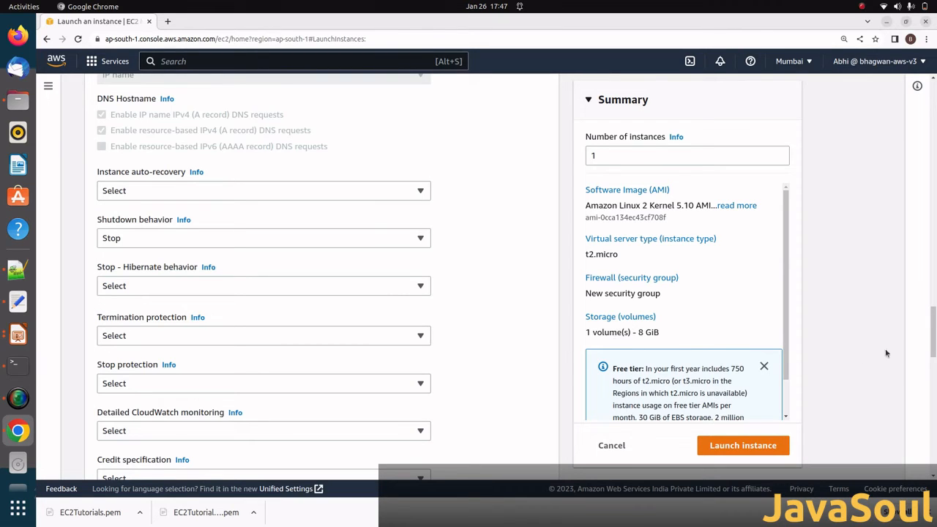
scroll(down, 3)
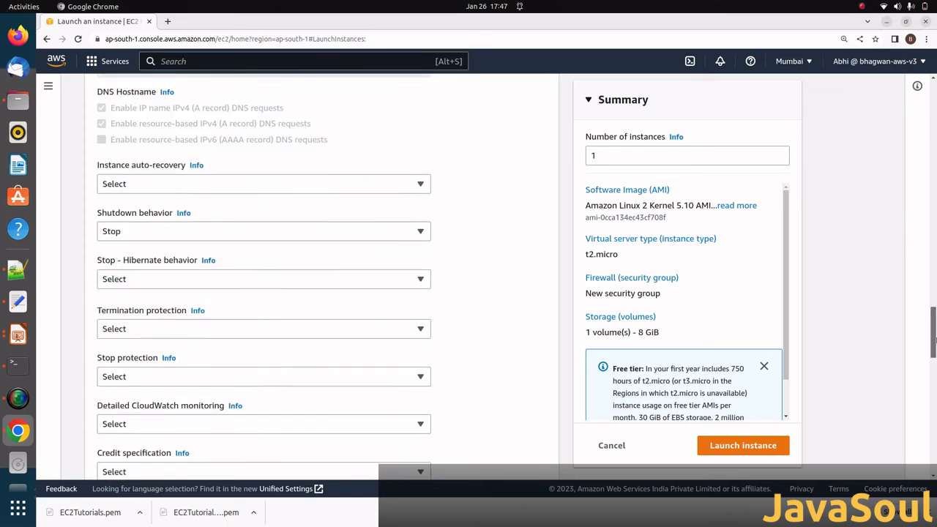
scroll(down, 3)
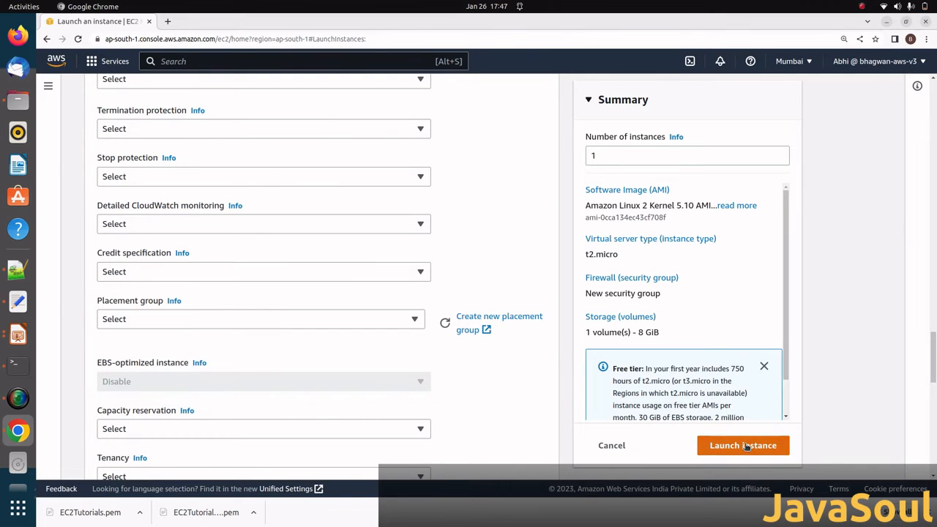
click(743, 445)
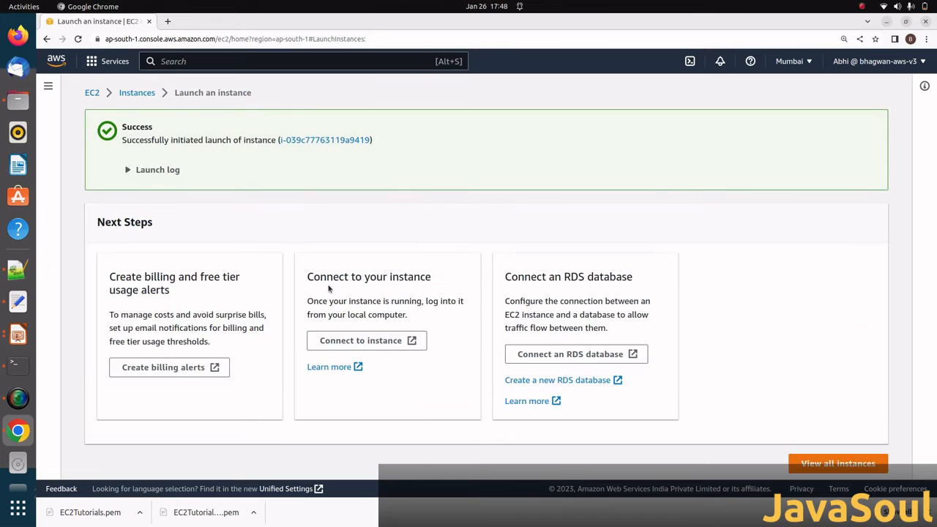
mouse_move(764, 387)
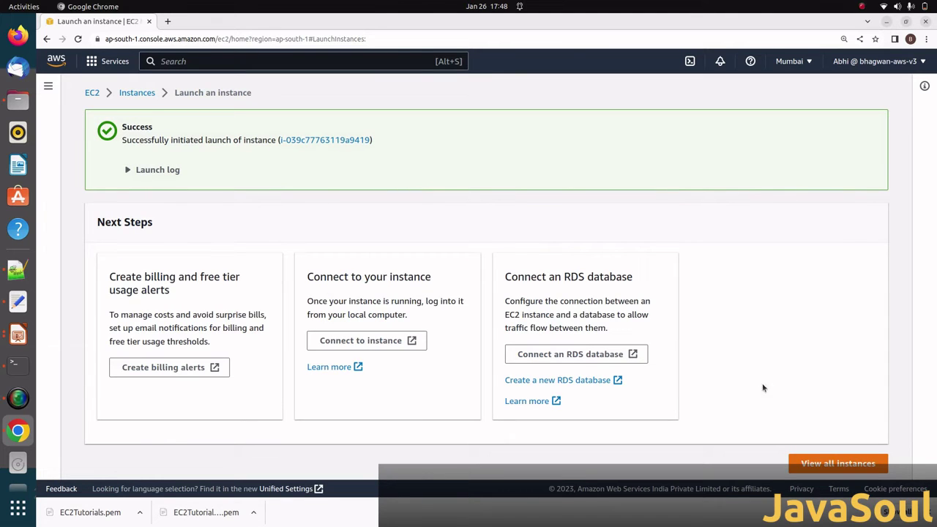
- View all instances, with MYFirstEC2Instance pending
click(837, 463)
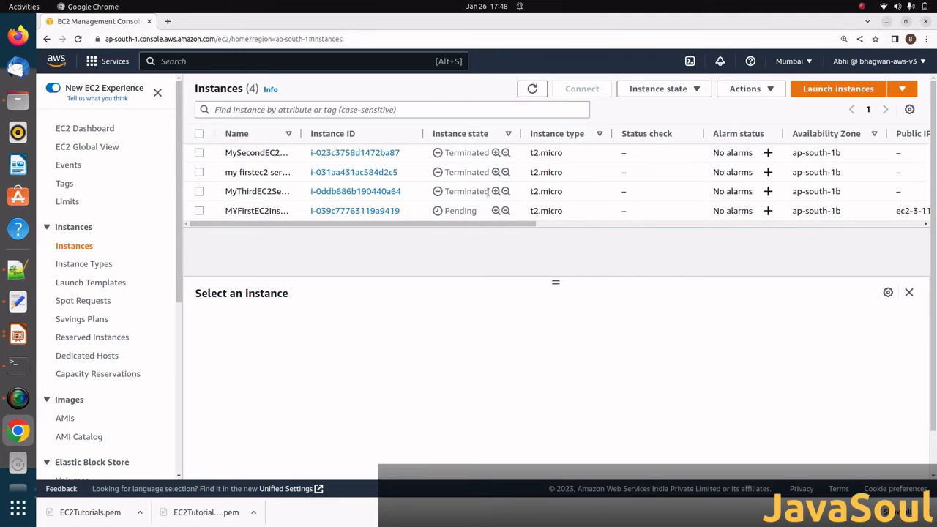
- Refresh the Instances table repeatedly until MYFirstEC2Instance runs with checks initializing
click(532, 89)
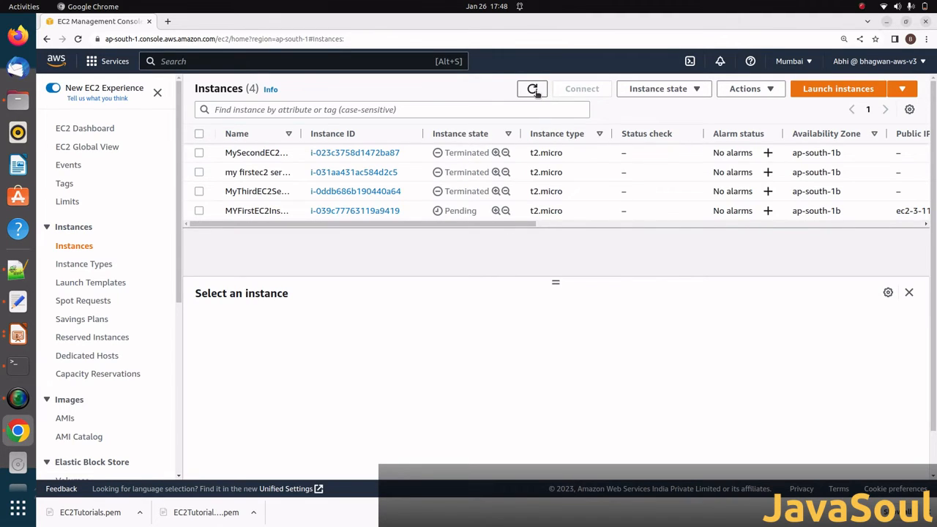
click(532, 88)
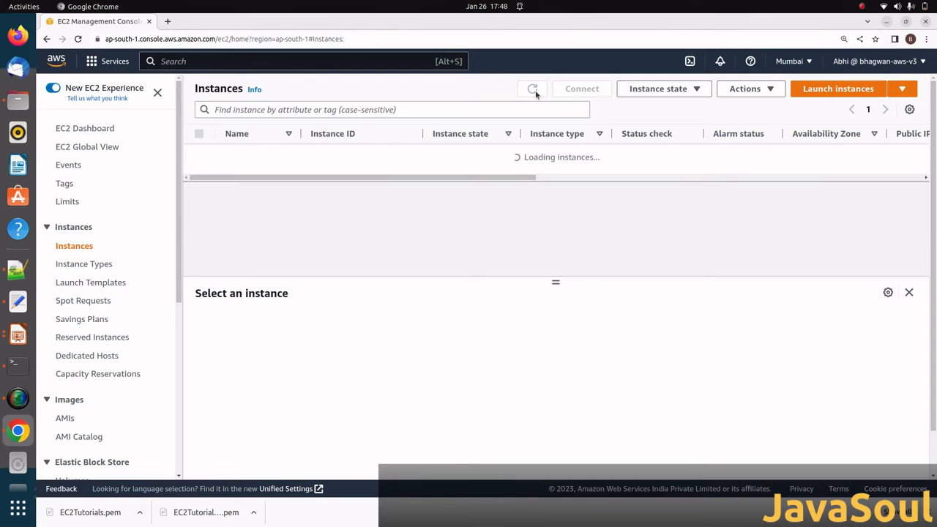
click(532, 89)
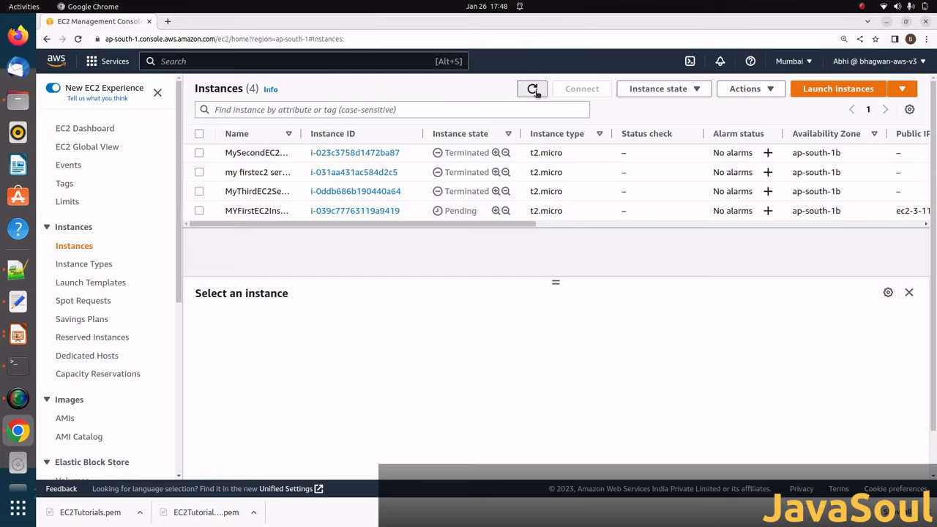
click(531, 89)
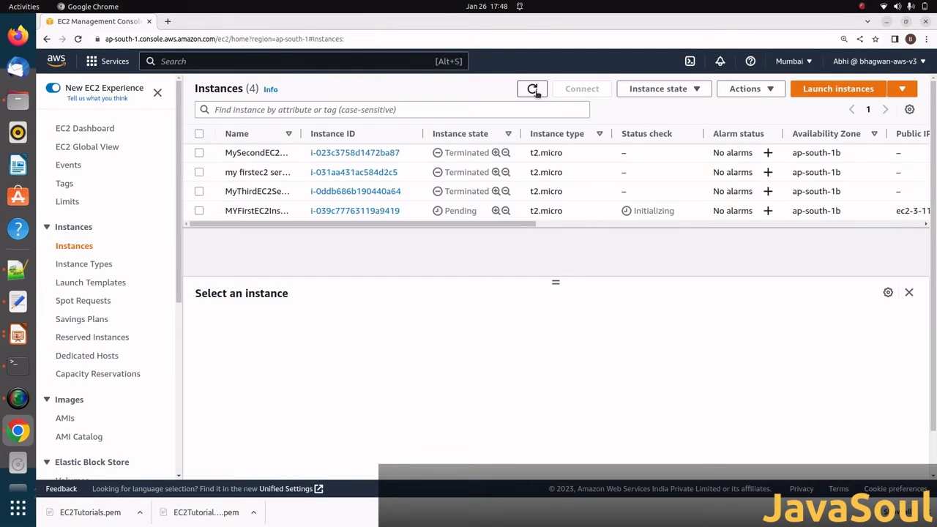
click(531, 89)
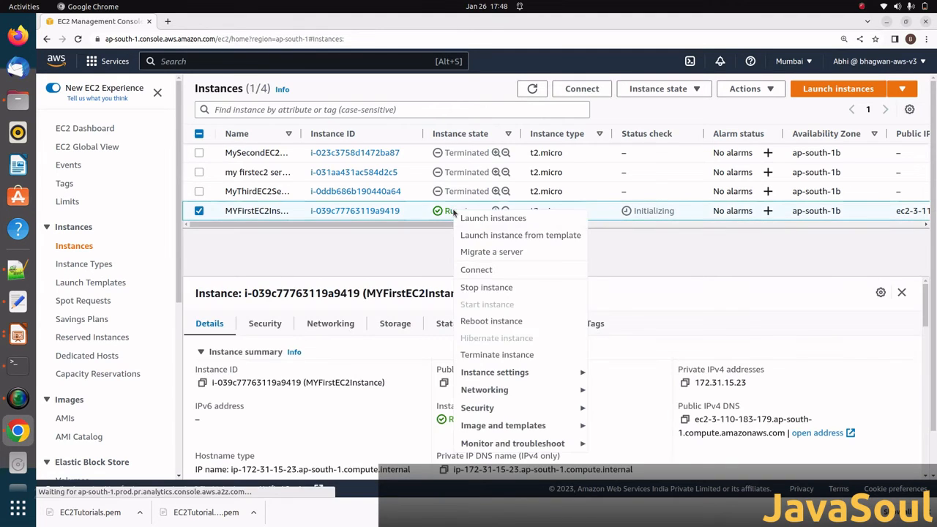
mouse_move(498, 321)
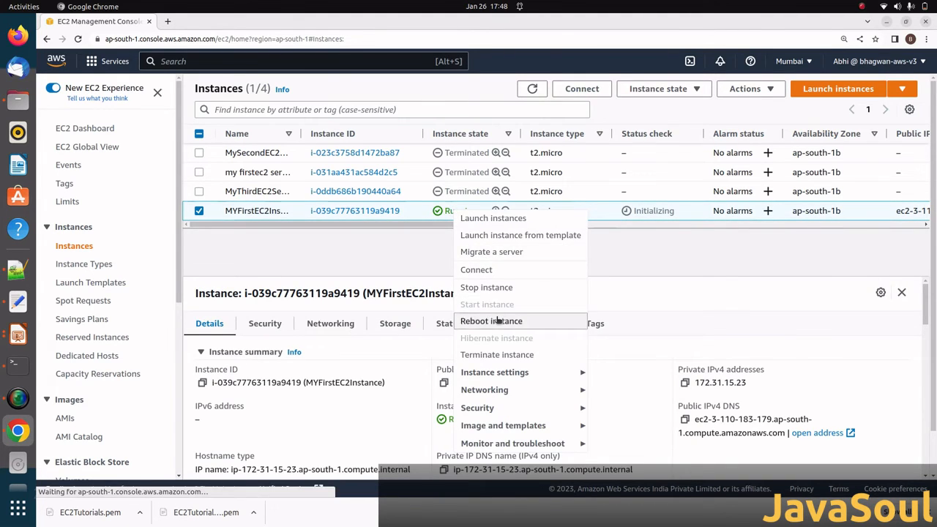
mouse_move(484, 270)
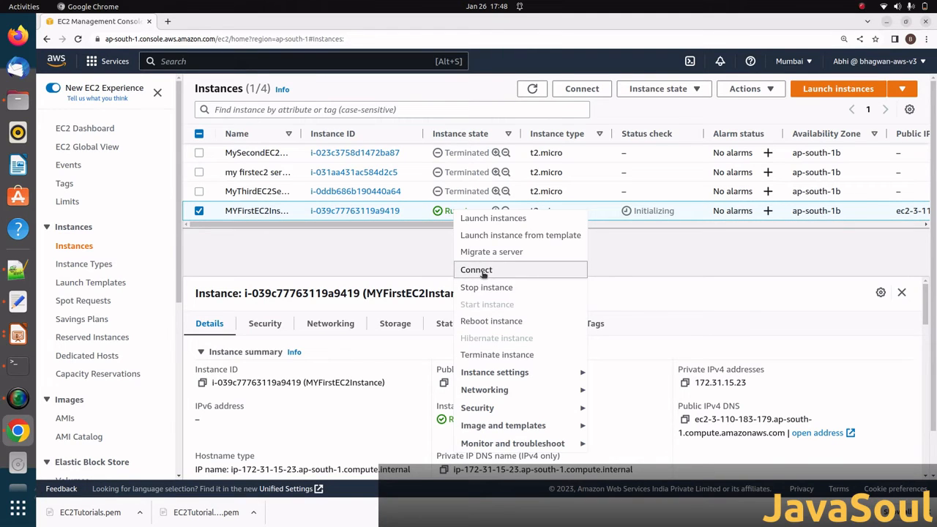
mouse_move(504, 332)
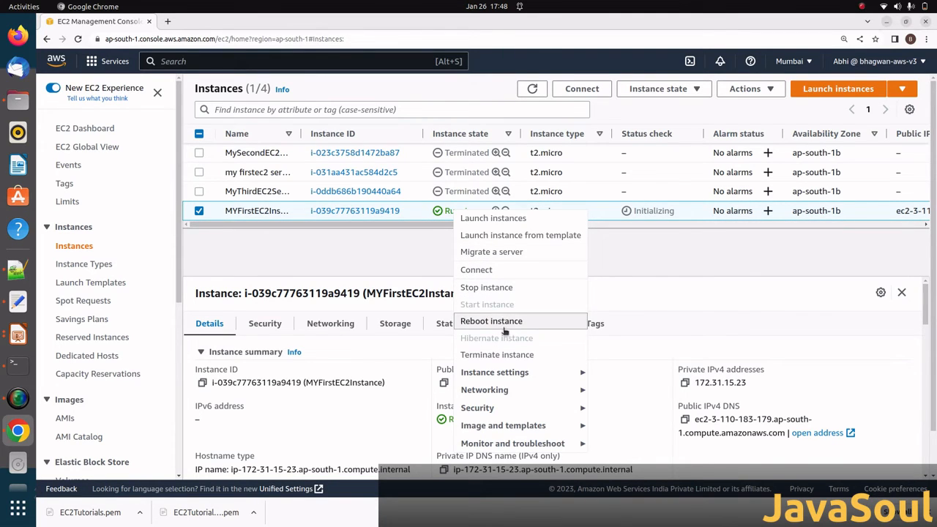
mouse_move(497, 355)
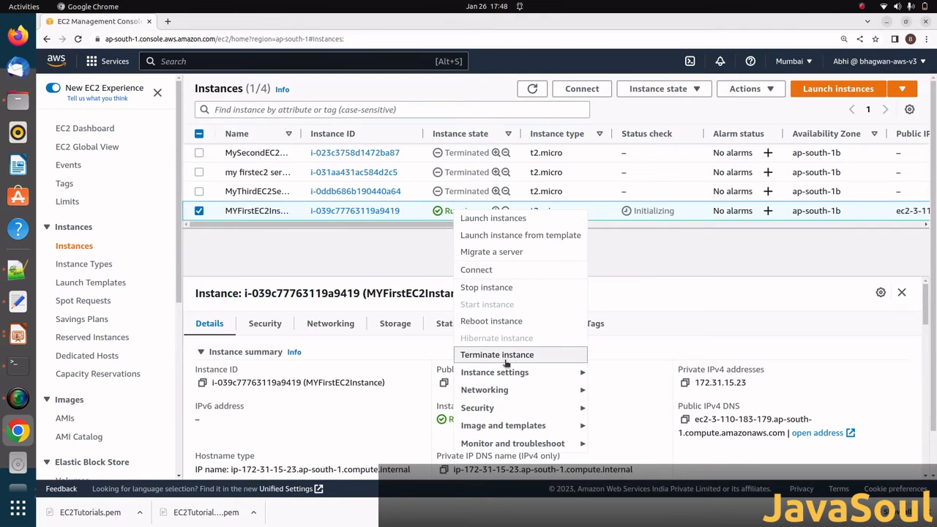
mouse_move(646, 290)
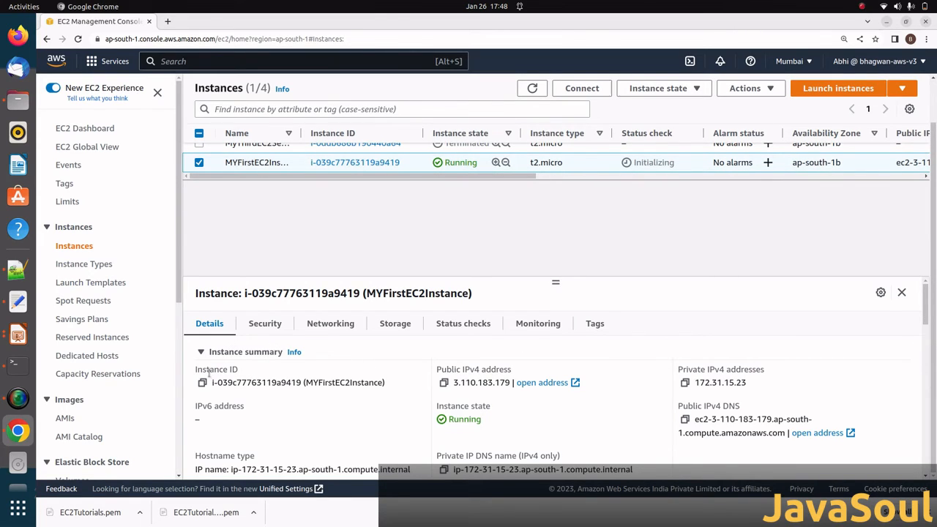
mouse_move(474, 370)
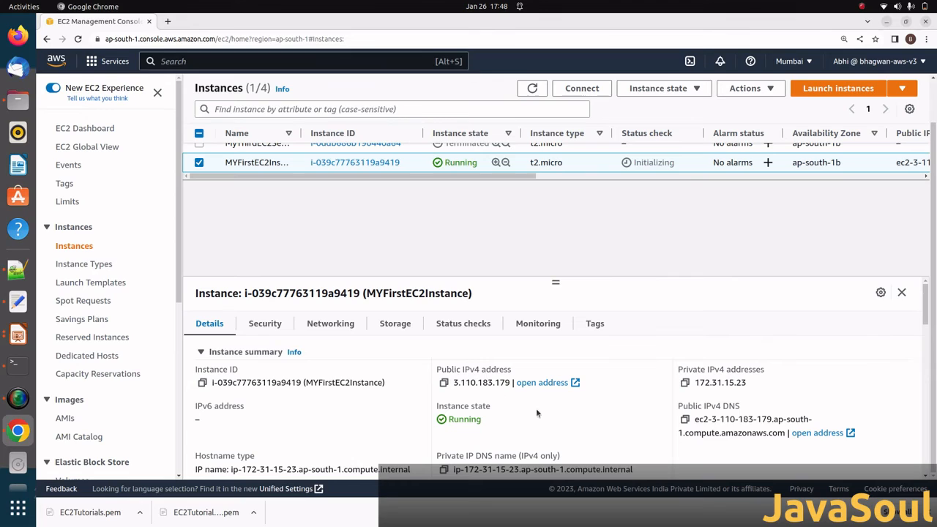
mouse_move(684, 391)
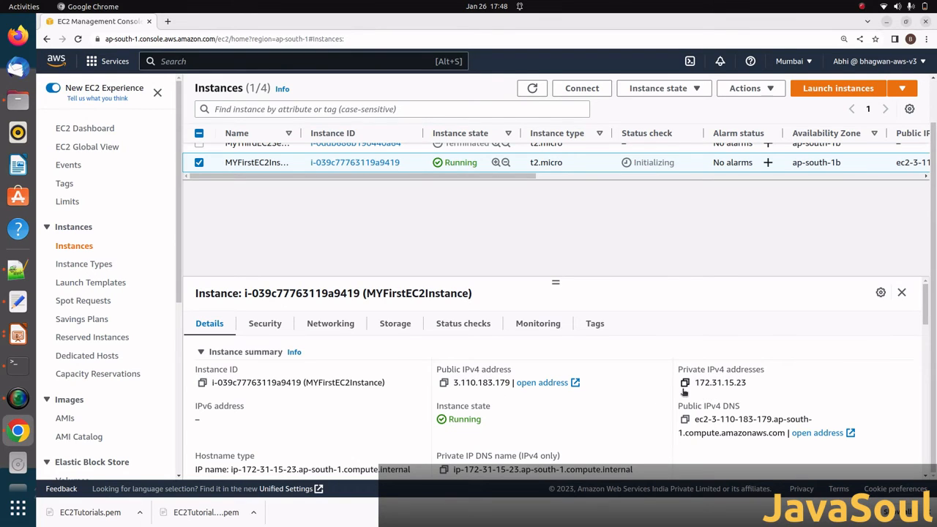
mouse_move(395, 361)
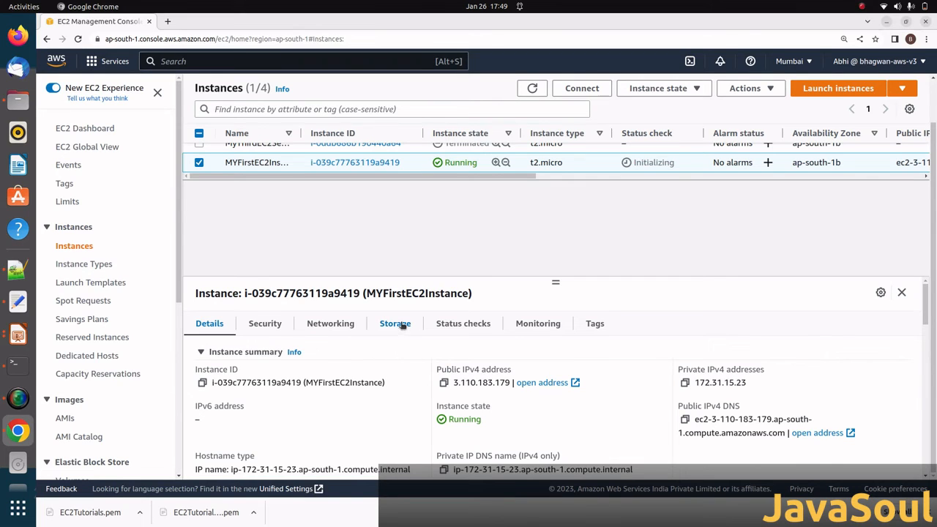
click(394, 324)
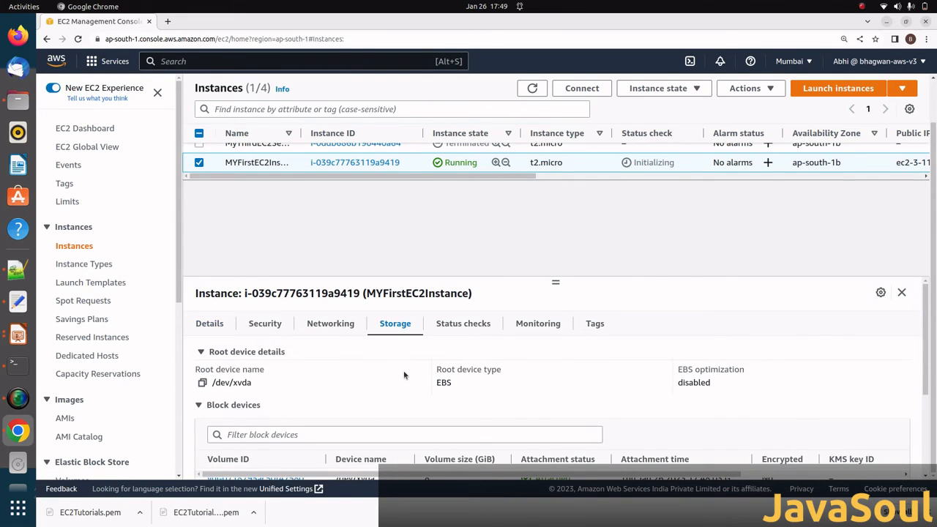
mouse_move(374, 336)
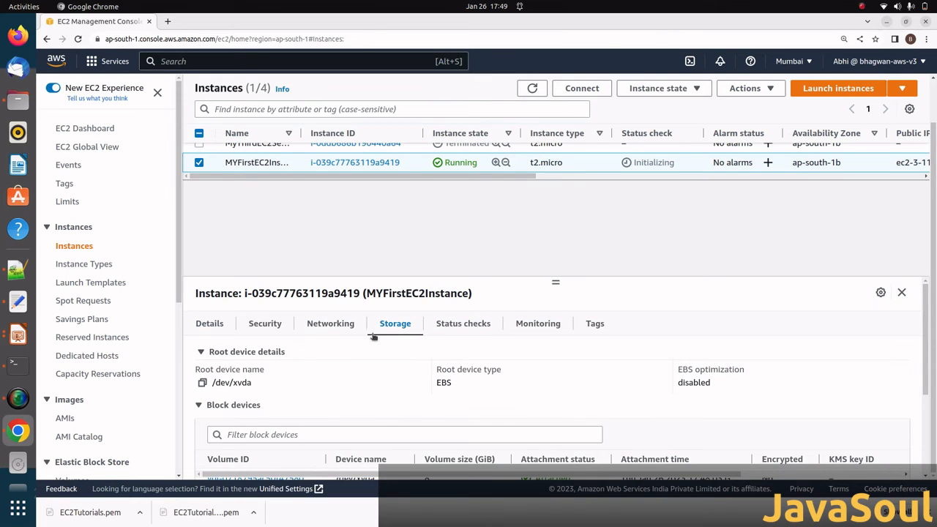
click(208, 324)
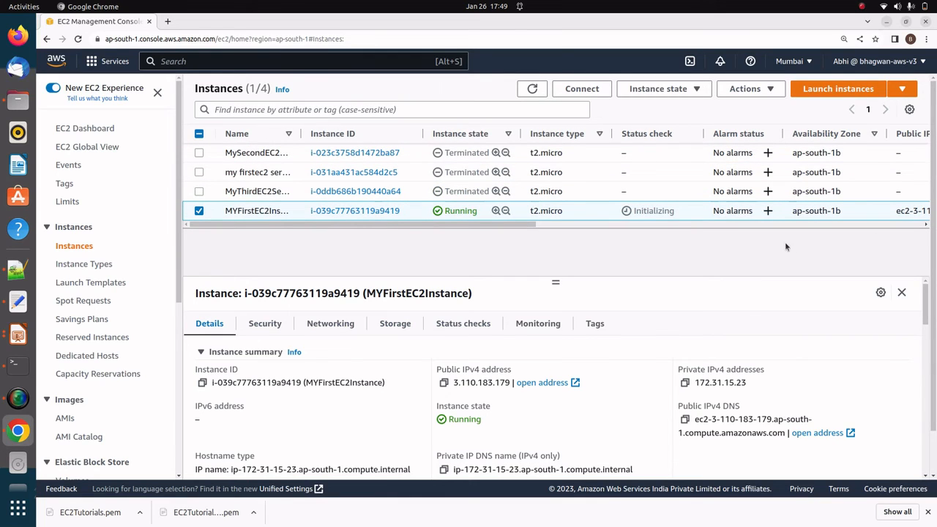
mouse_move(500, 254)
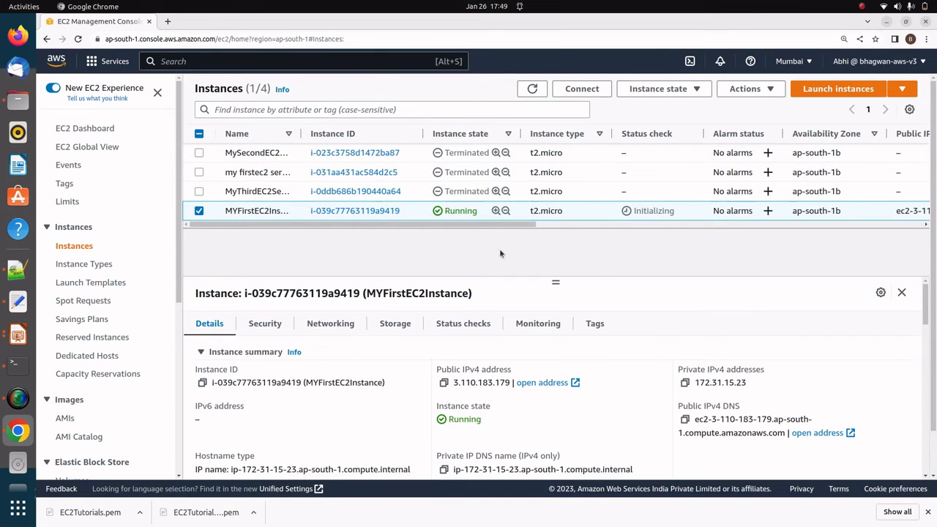
mouse_move(425, 251)
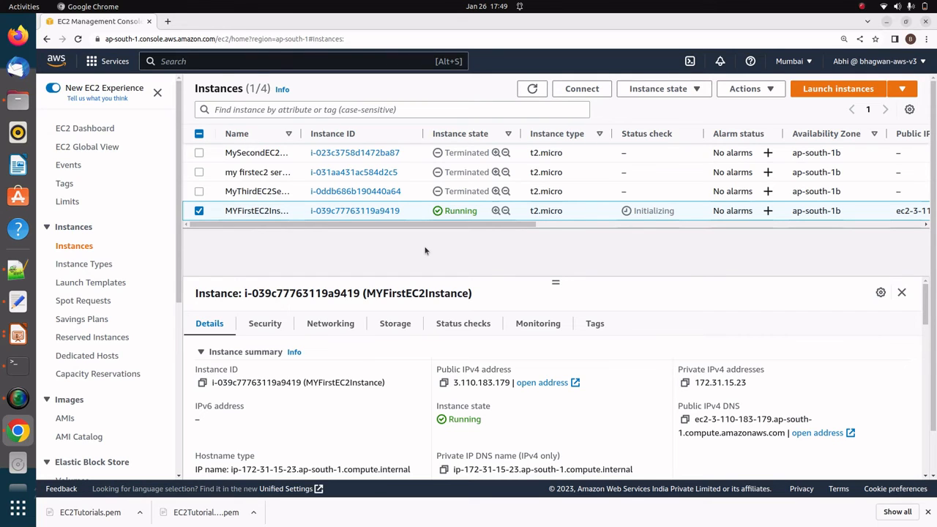
mouse_move(88, 217)
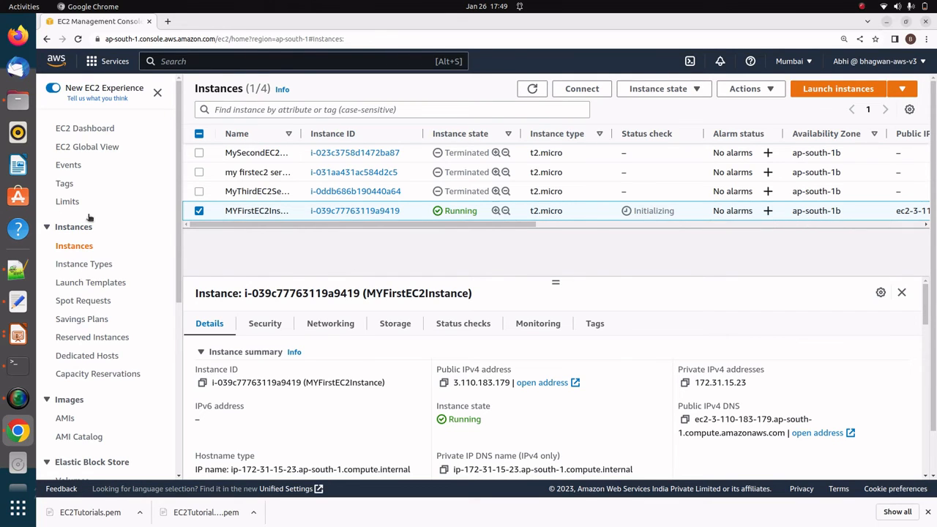
- Refresh dashboard resource counts, check the EC2Tutorials key pair's Actions menu, then return to dashboard
click(85, 128)
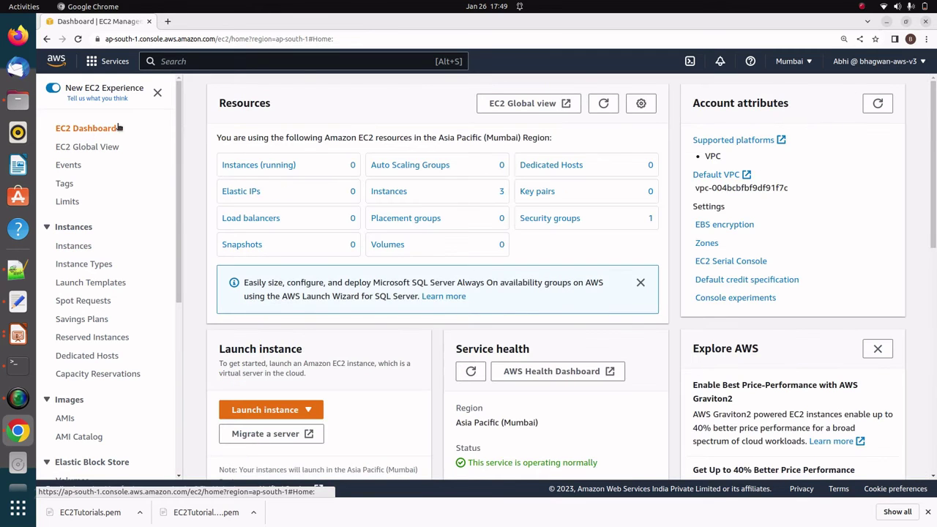
click(604, 102)
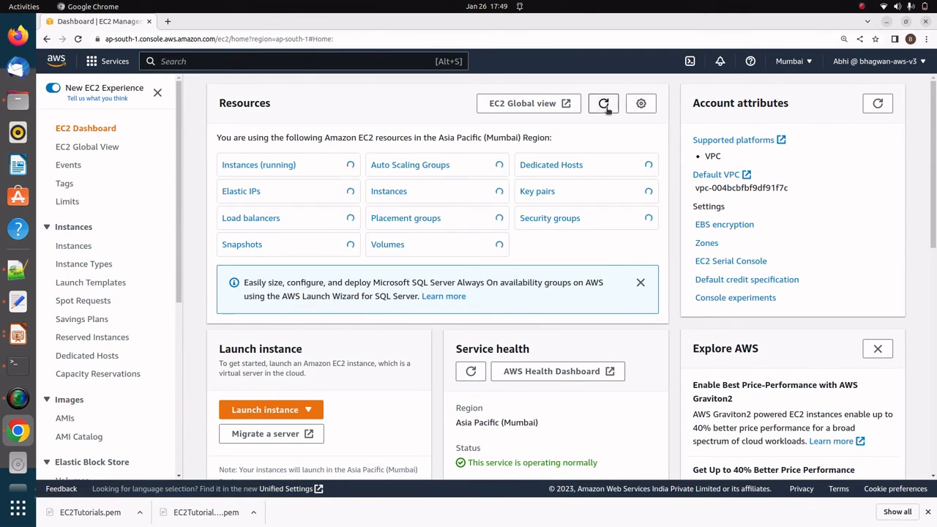
click(536, 191)
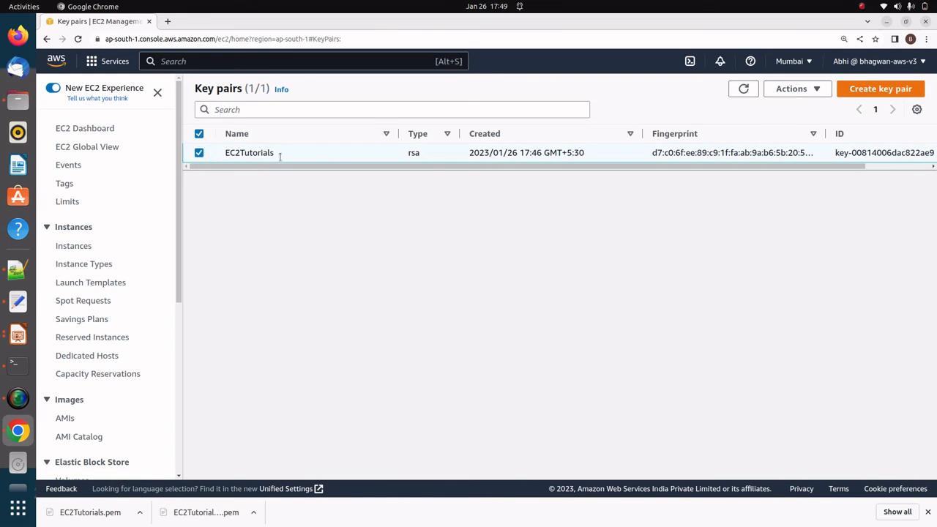
click(791, 89)
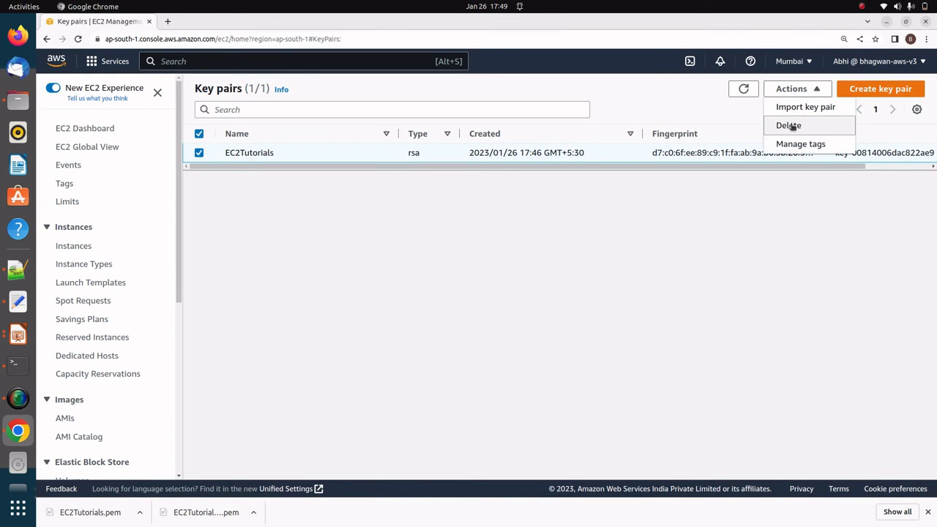
mouse_move(551, 216)
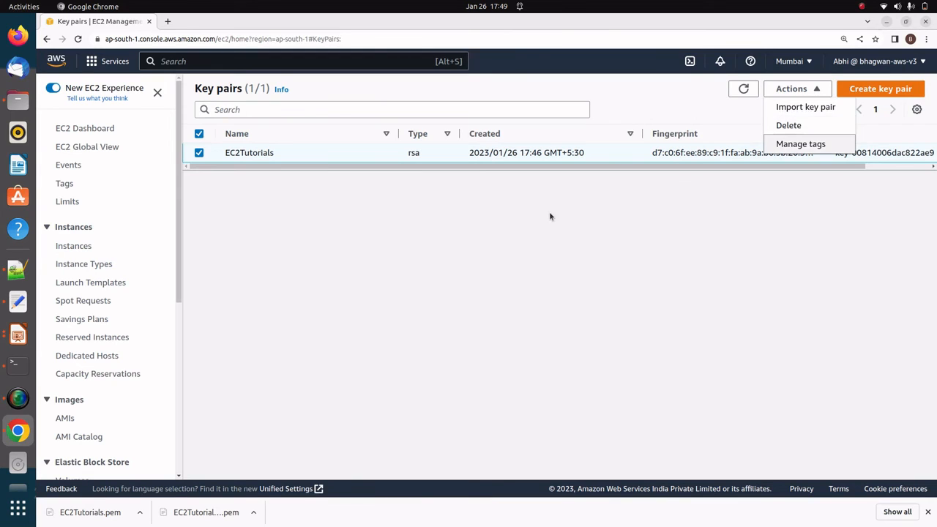
click(85, 129)
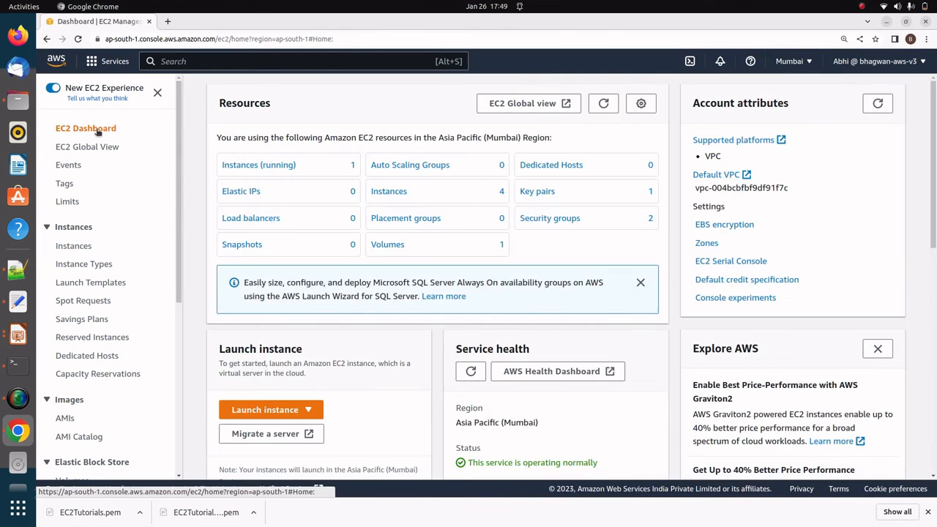
- Select launch-wizard-1 in Security groups and view its details page with one inbound and one outbound rule
click(549, 218)
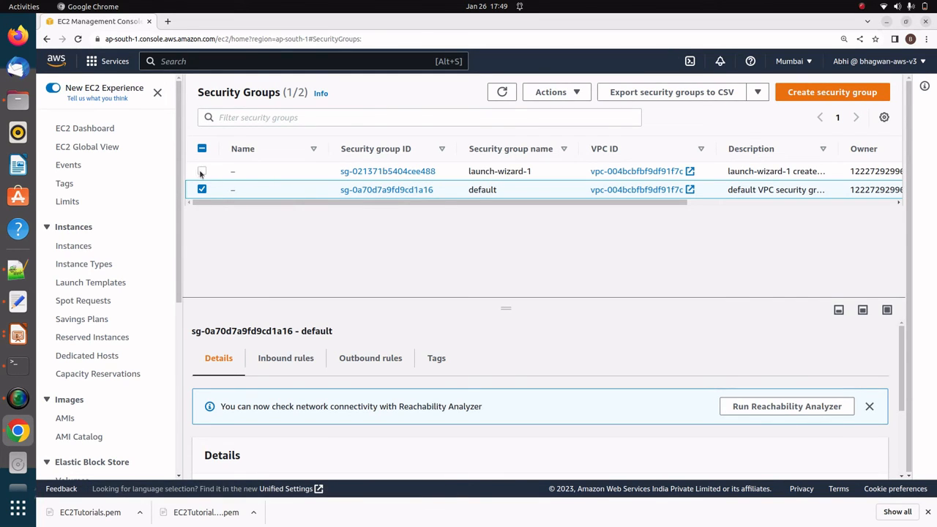
click(202, 170)
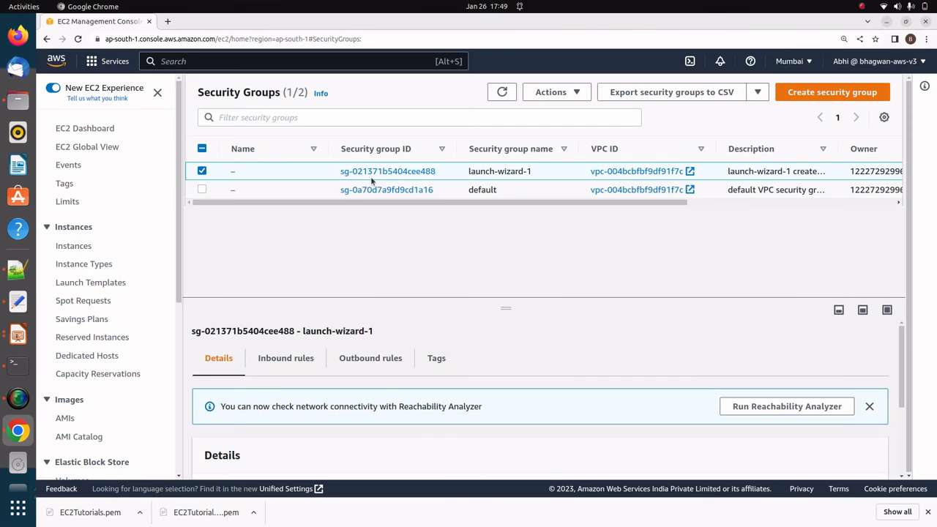
mouse_move(470, 173)
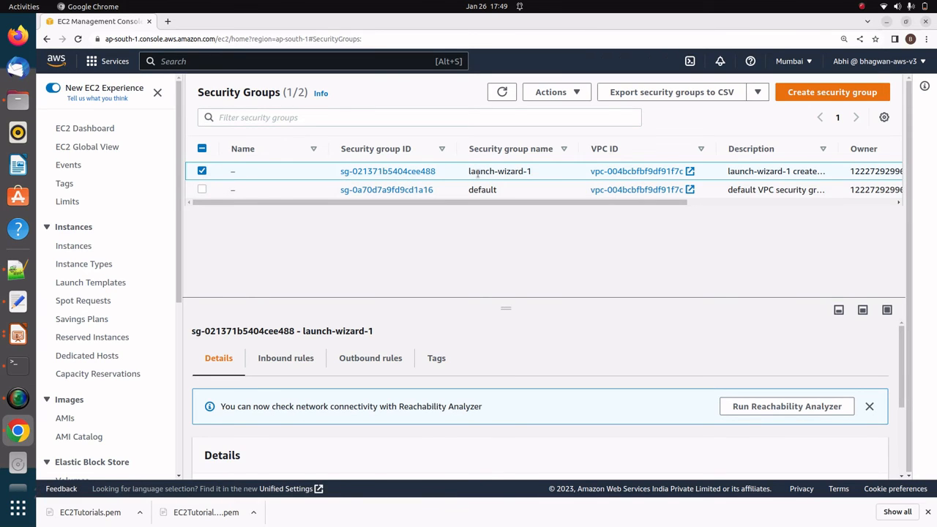
click(381, 170)
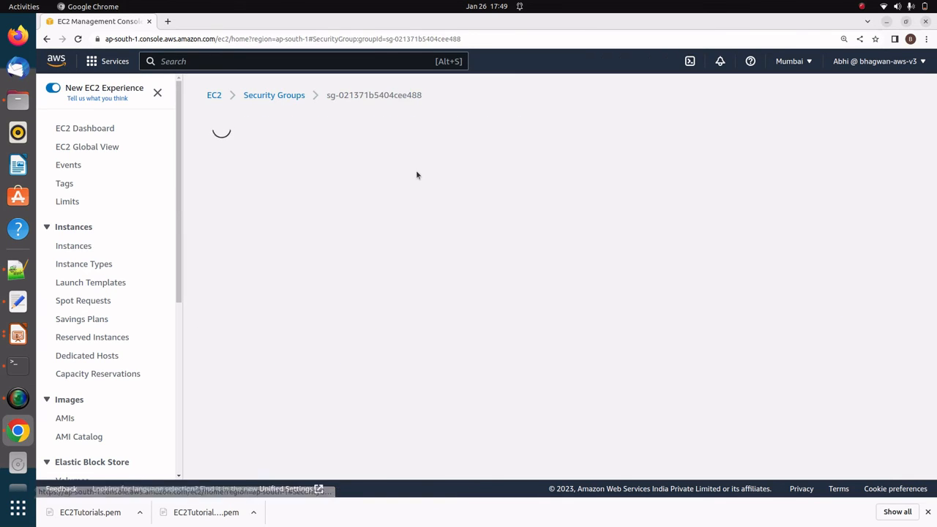
click(871, 125)
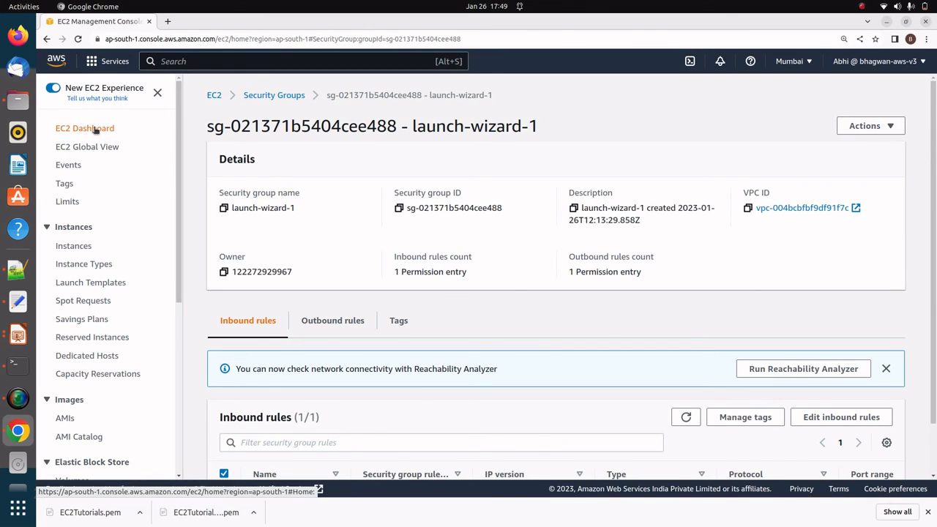
click(73, 245)
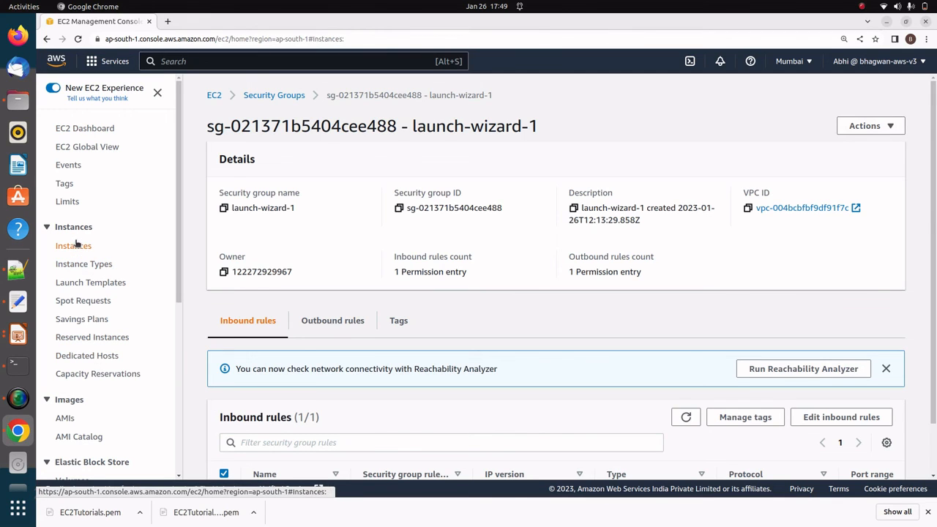
- Select MYFirstEC2Instance in the Instances list and review its Actions menu
click(73, 245)
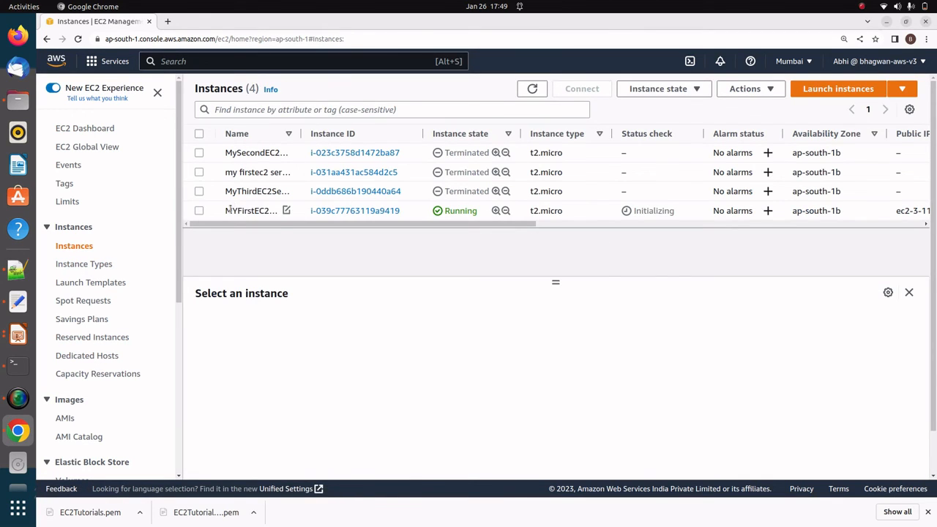
click(199, 211)
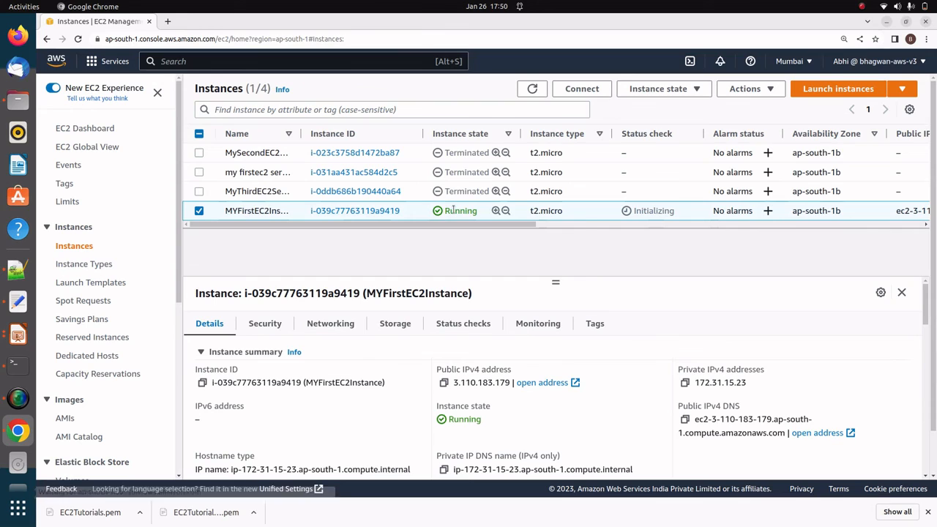
click(751, 88)
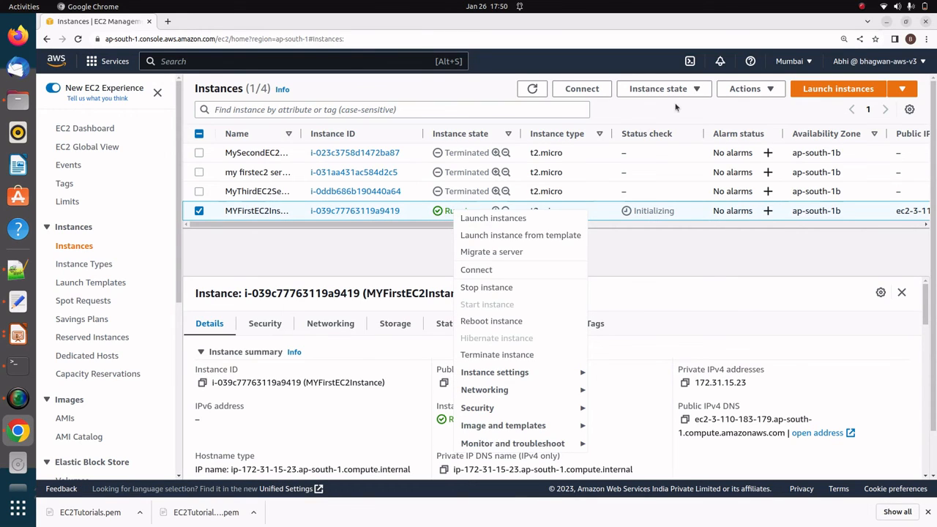
click(745, 89)
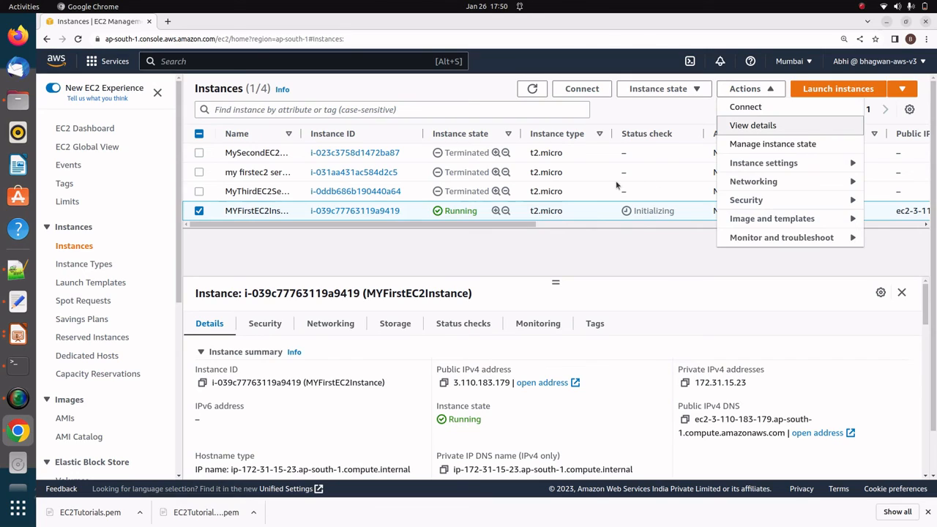
mouse_move(691, 218)
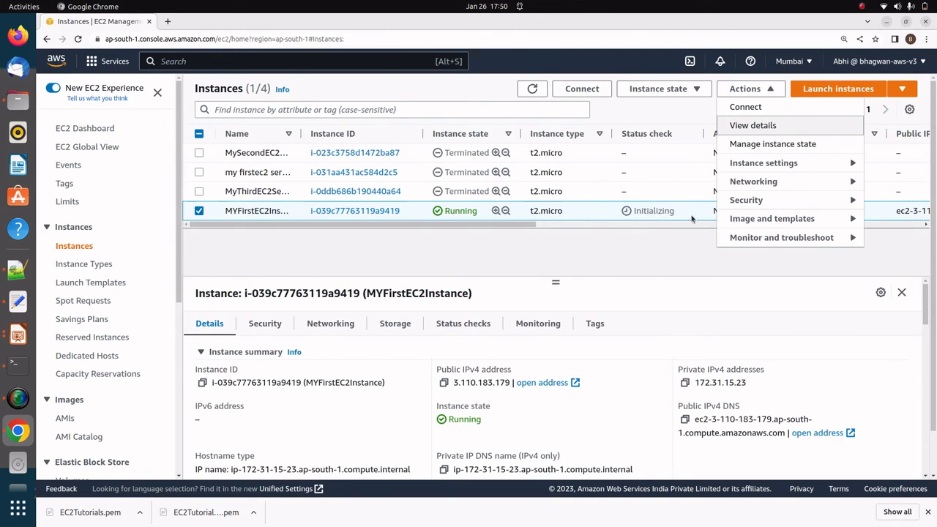
mouse_move(753, 181)
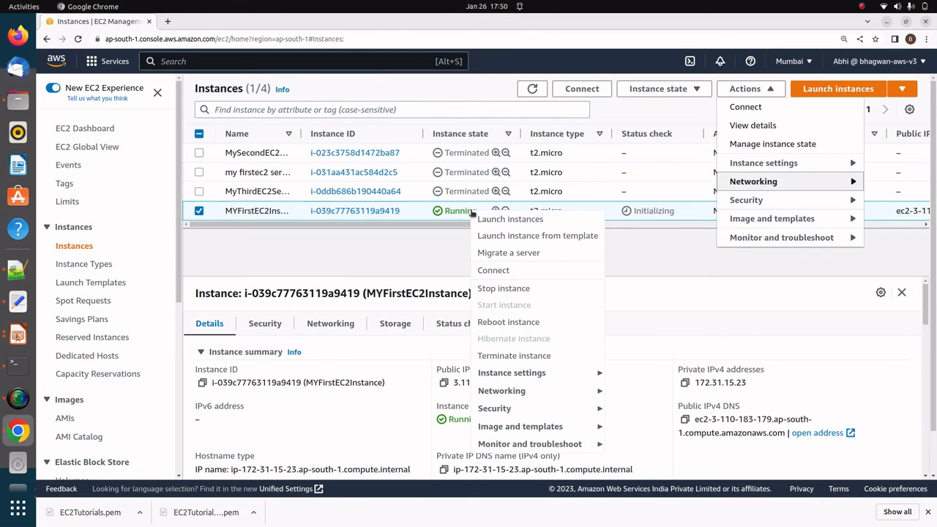
mouse_move(514, 356)
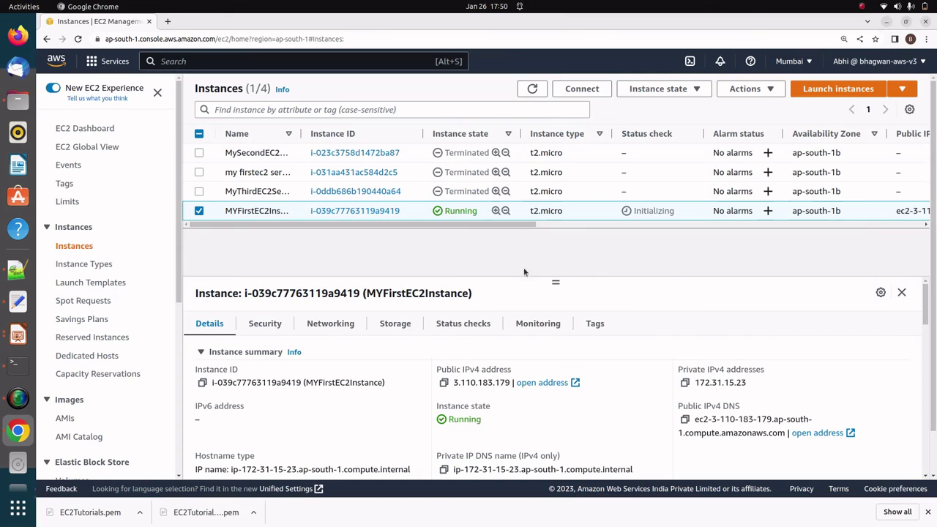
mouse_move(271, 271)
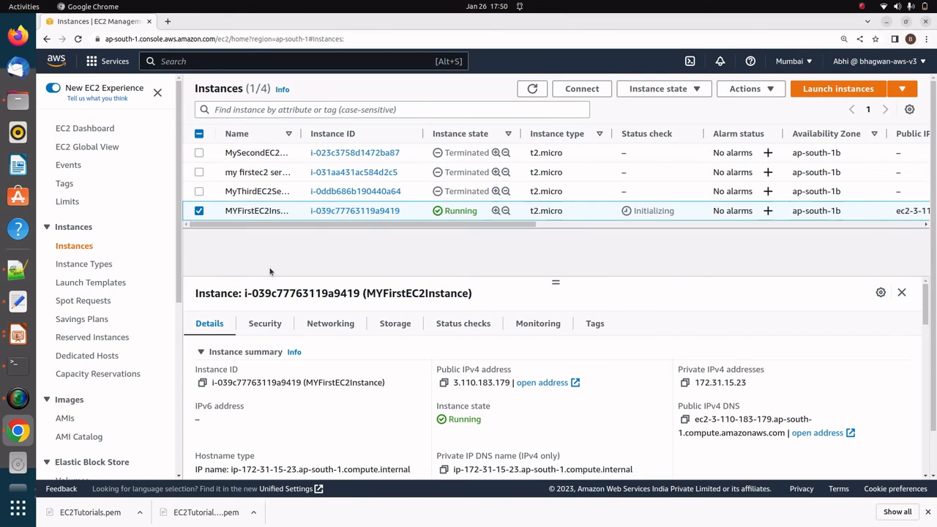